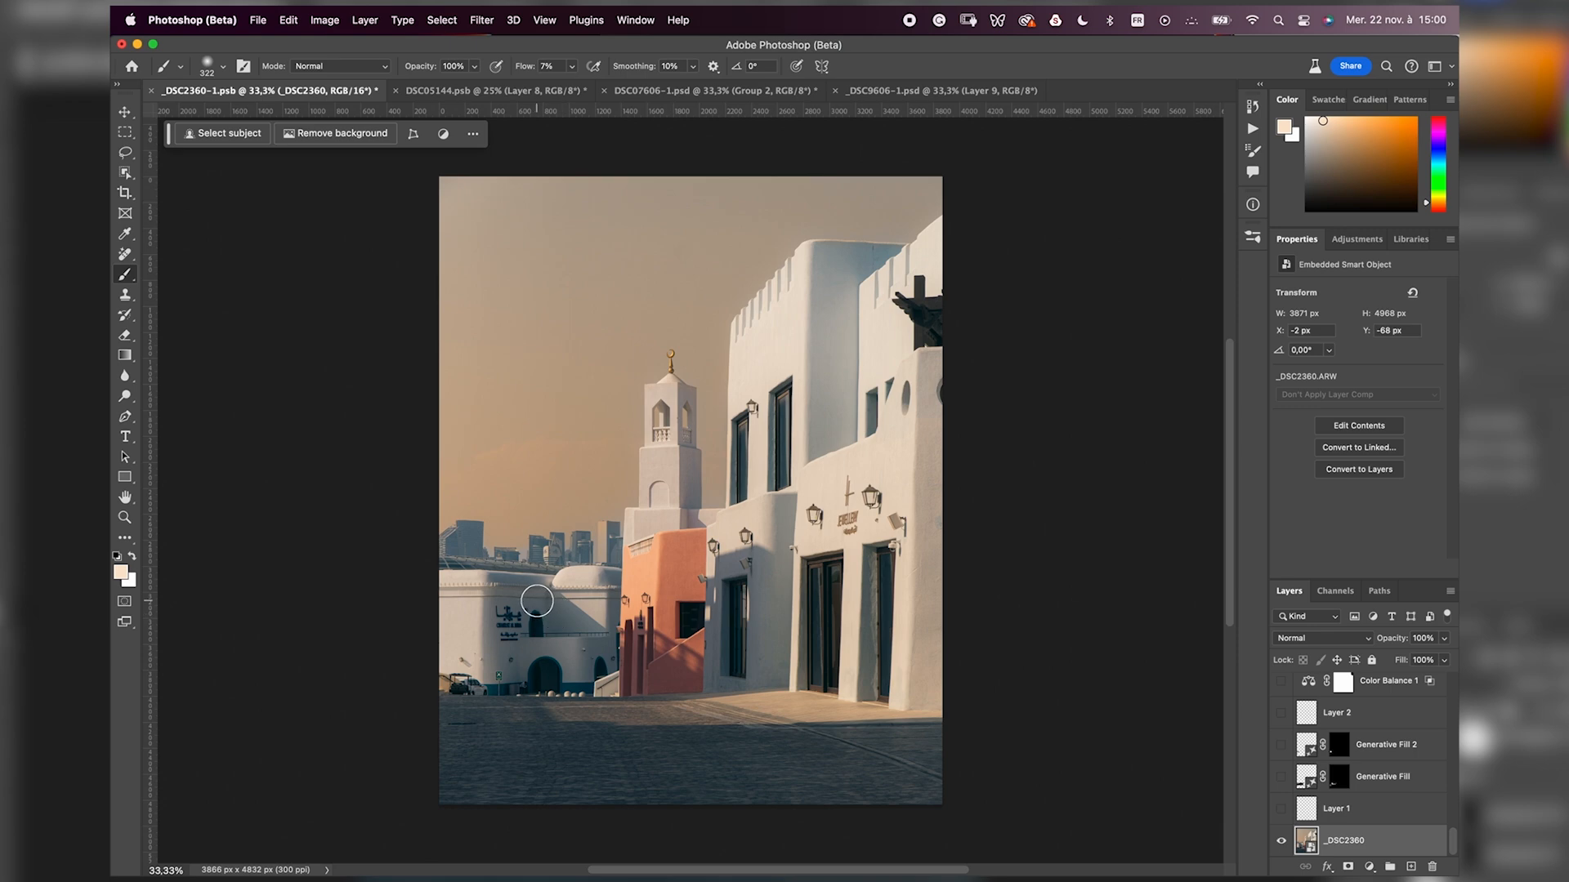
{"action": "mouse_move", "coordinate": [823, 413]}
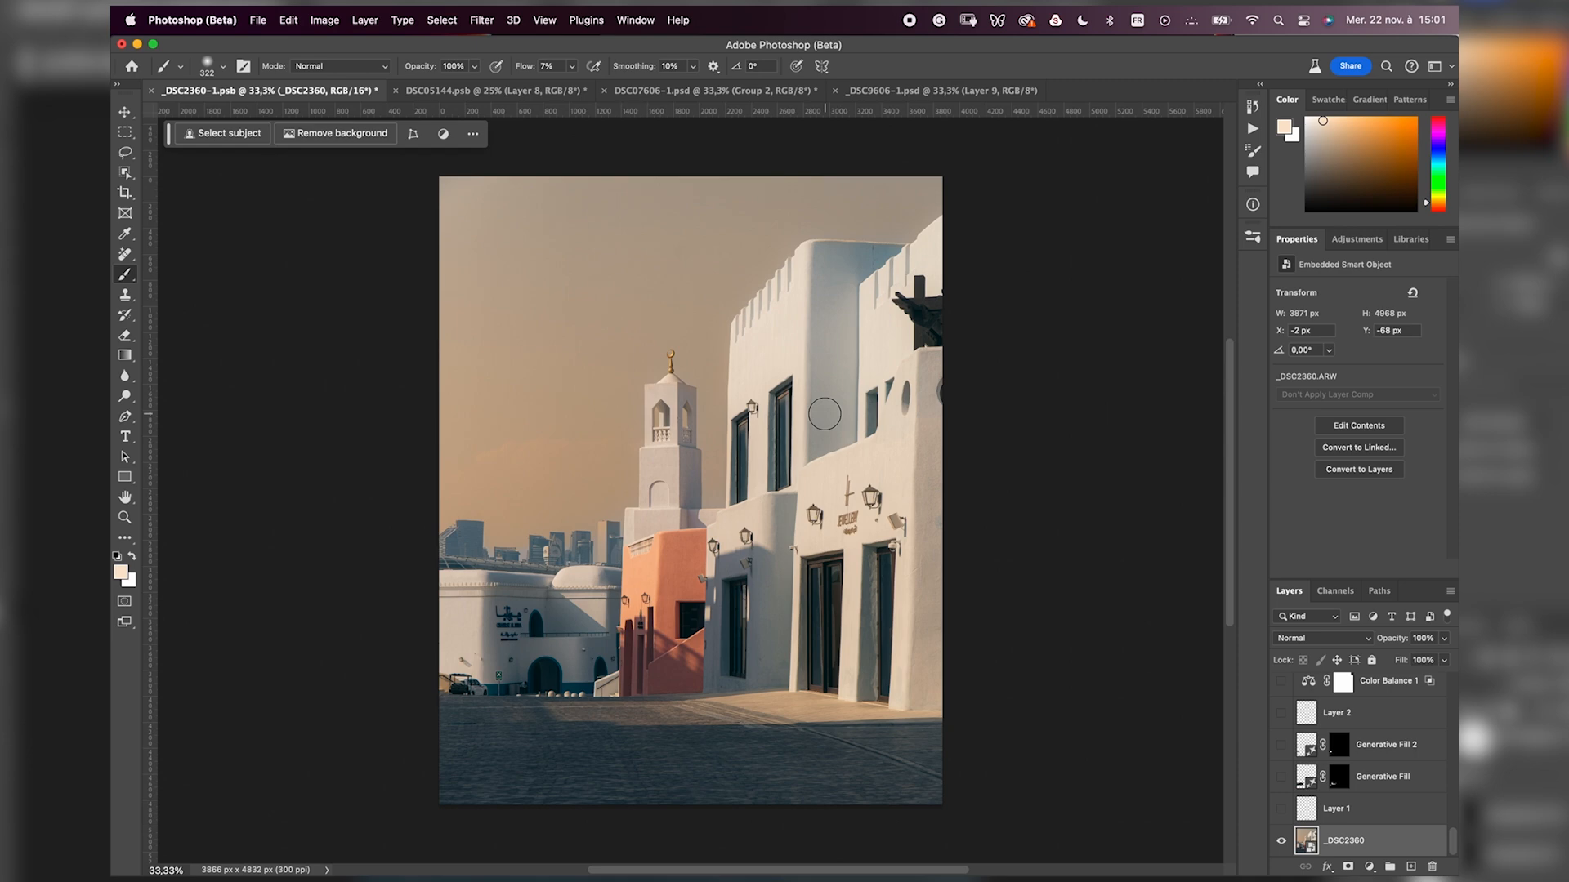
{"action": "mouse_move", "coordinate": [582, 719]}
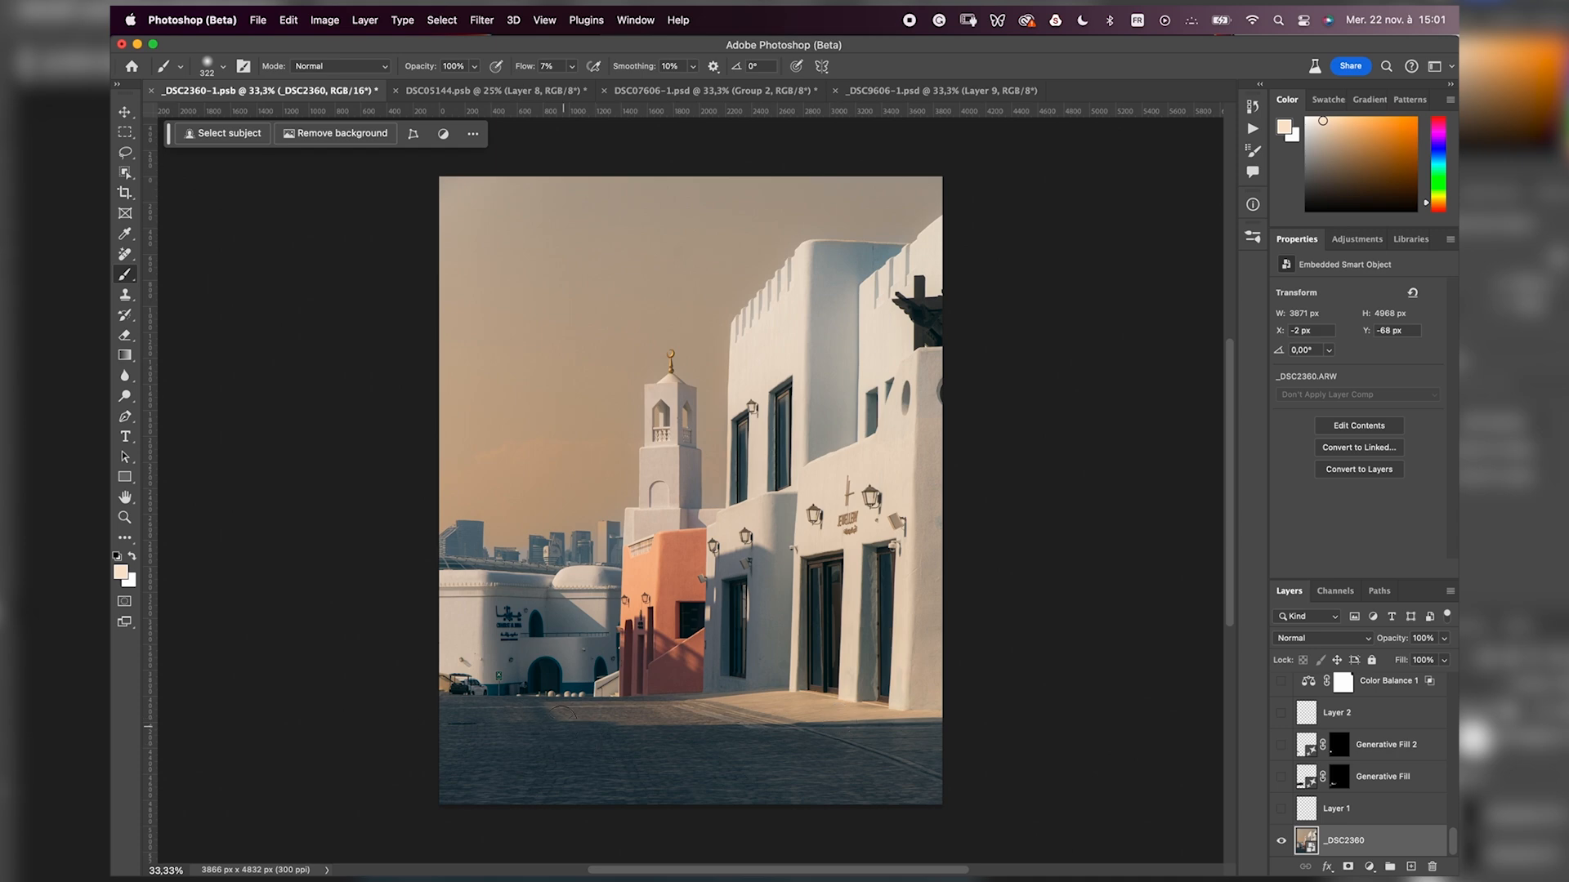
{"action": "mouse_move", "coordinate": [844, 670]}
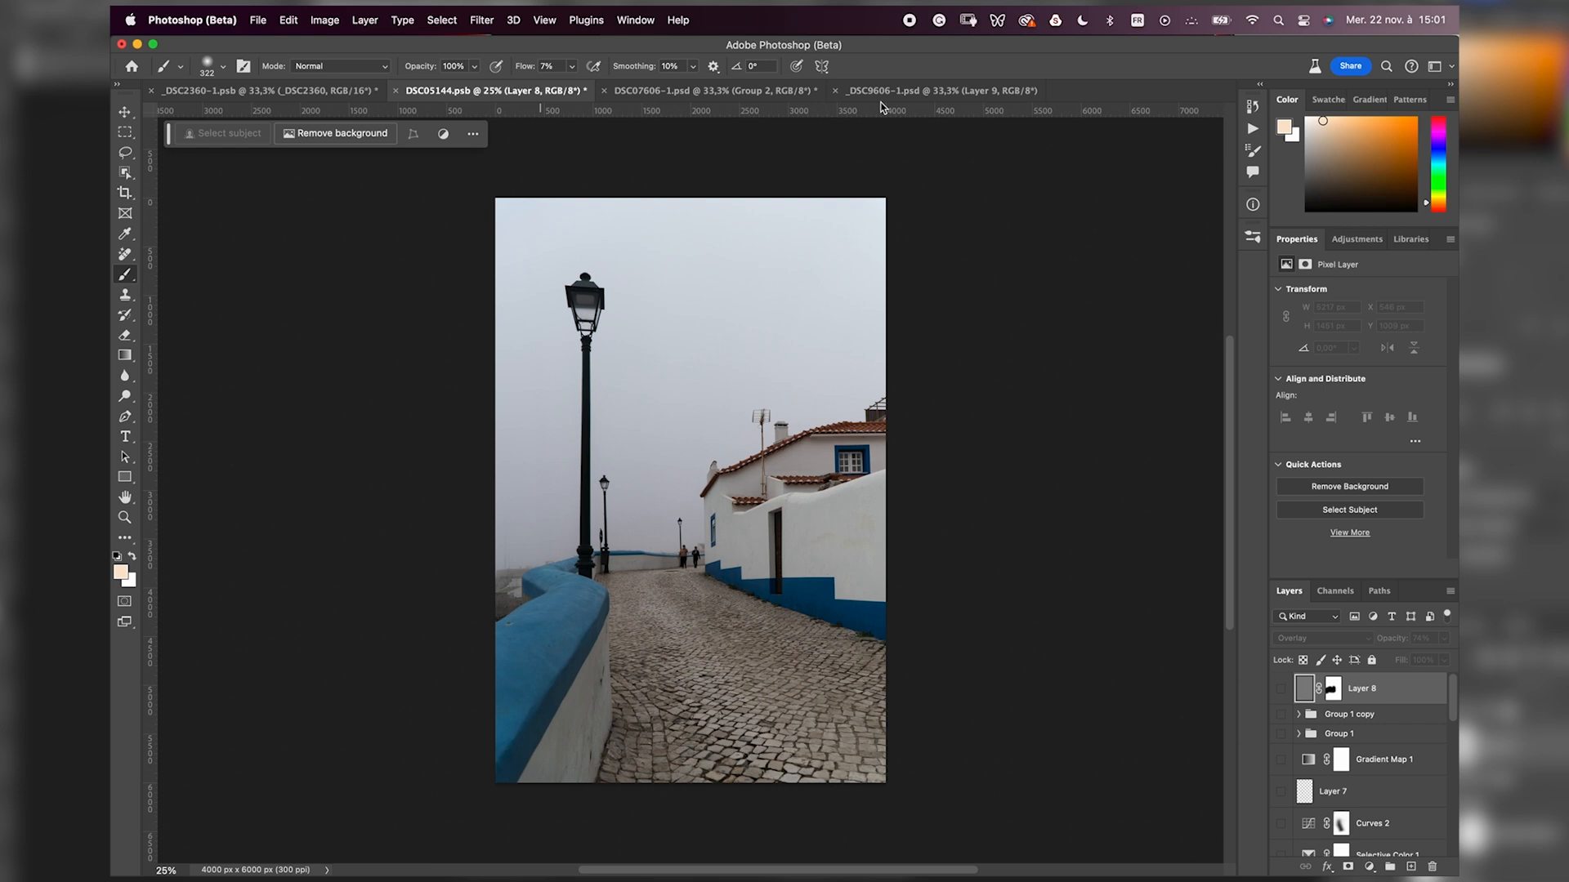
{"action": "mouse_move", "coordinate": [969, 262]}
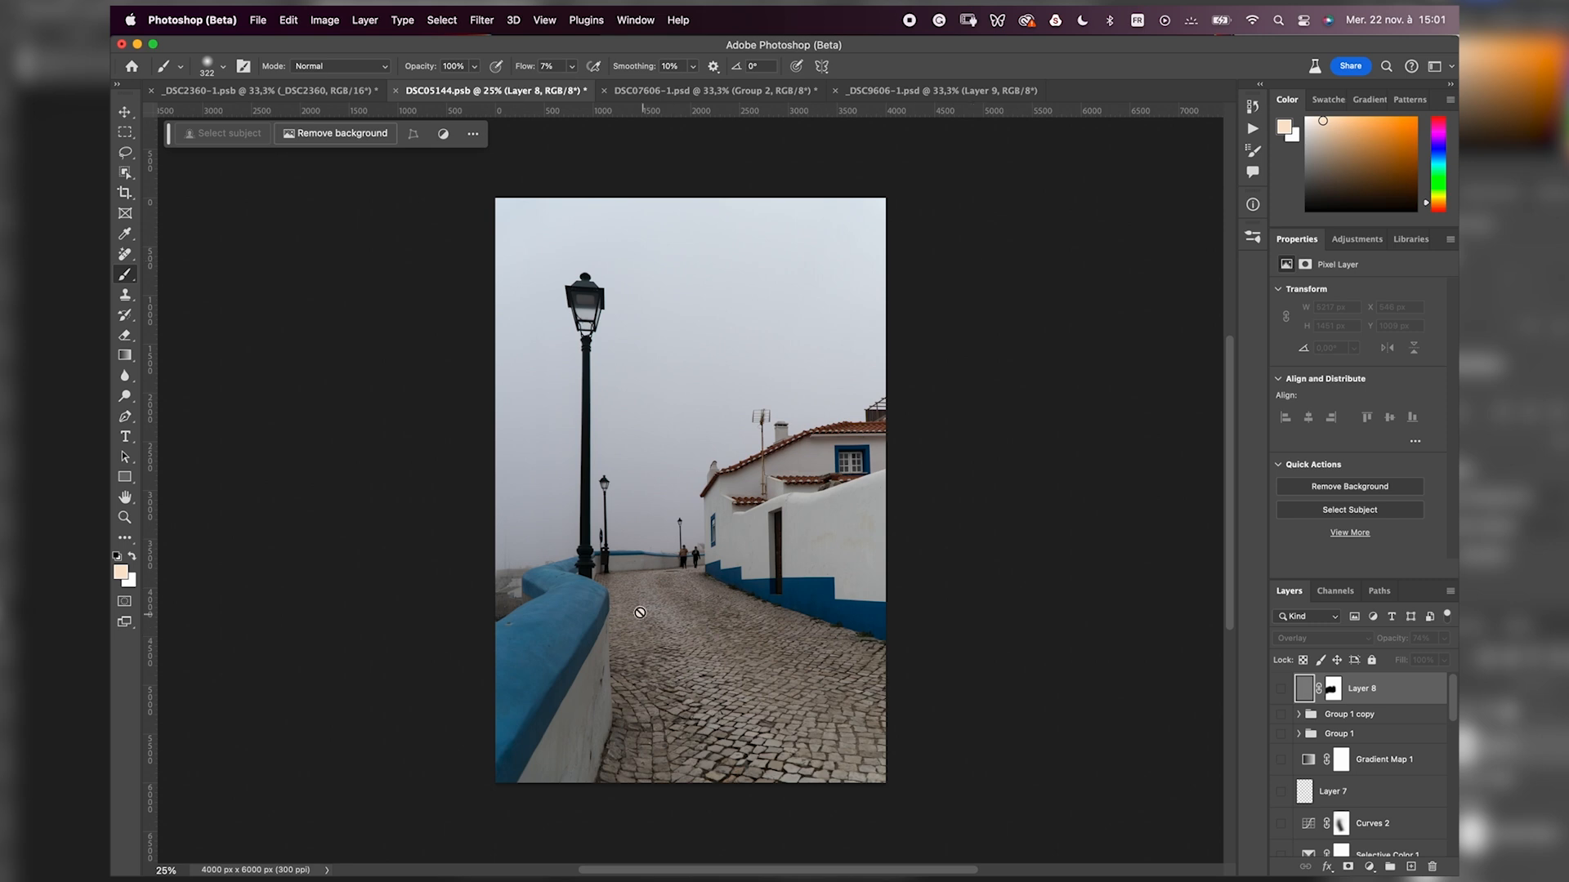
{"action": "mouse_move", "coordinate": [1083, 377]}
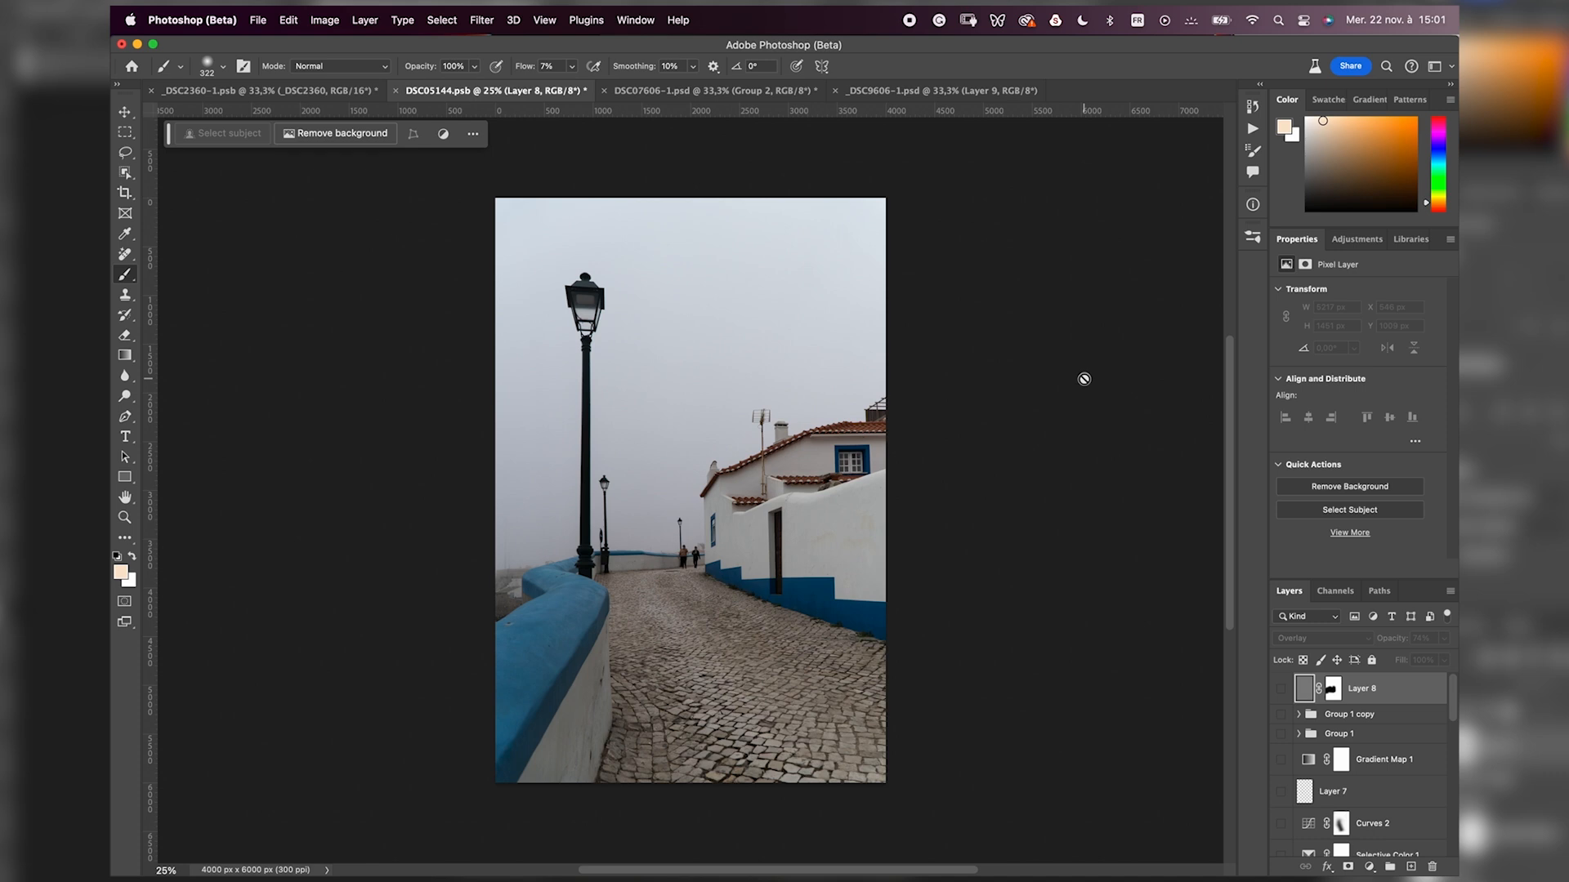
{"action": "mouse_move", "coordinate": [1271, 708]}
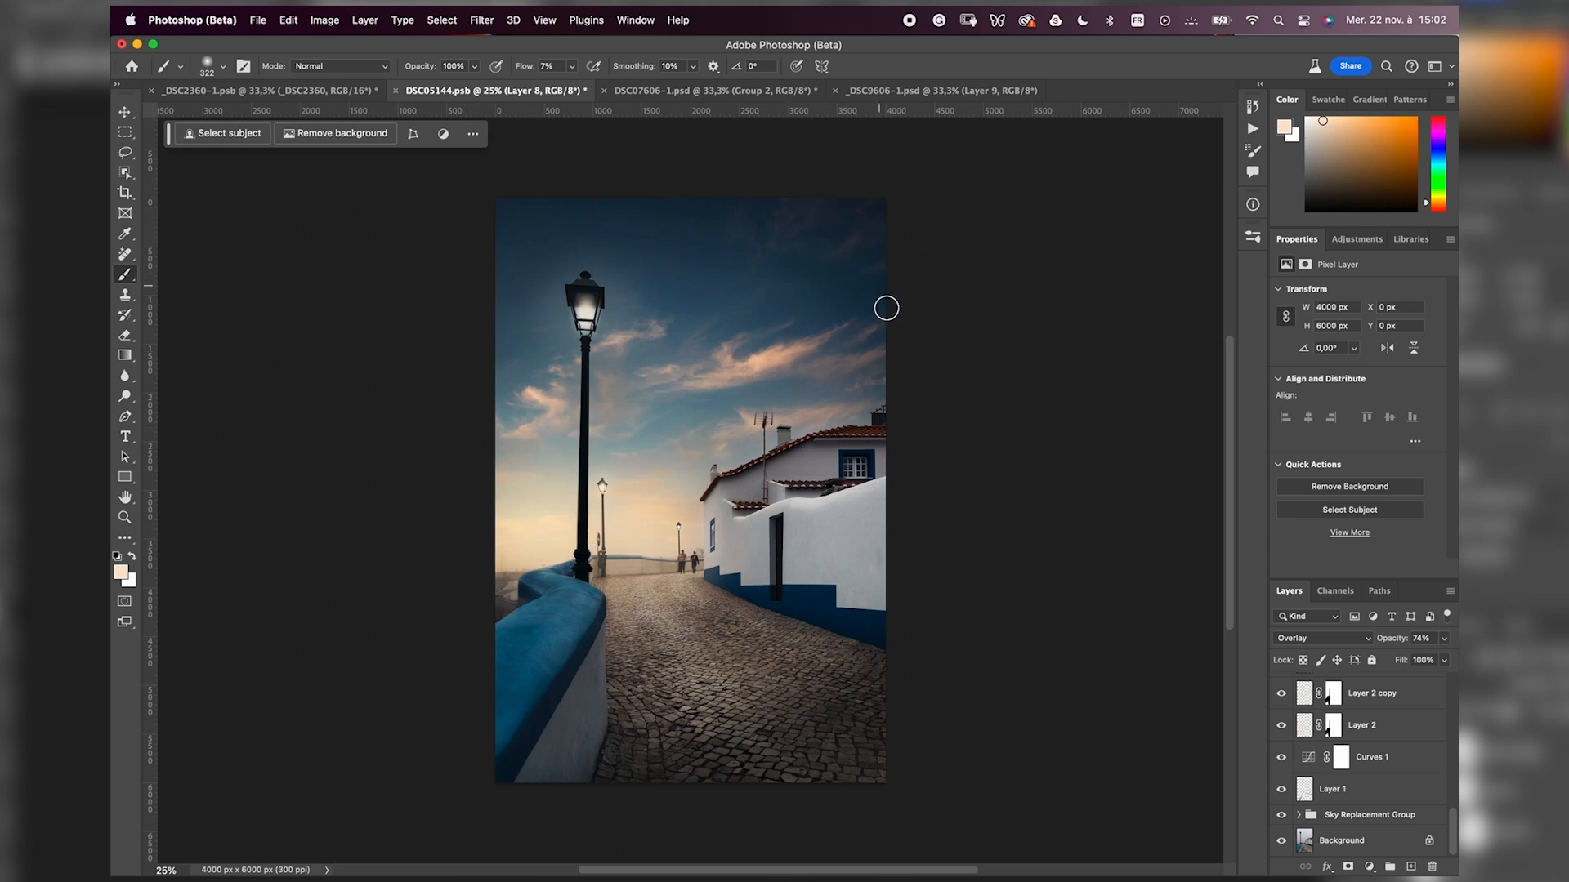
{"action": "mouse_move", "coordinate": [977, 340]}
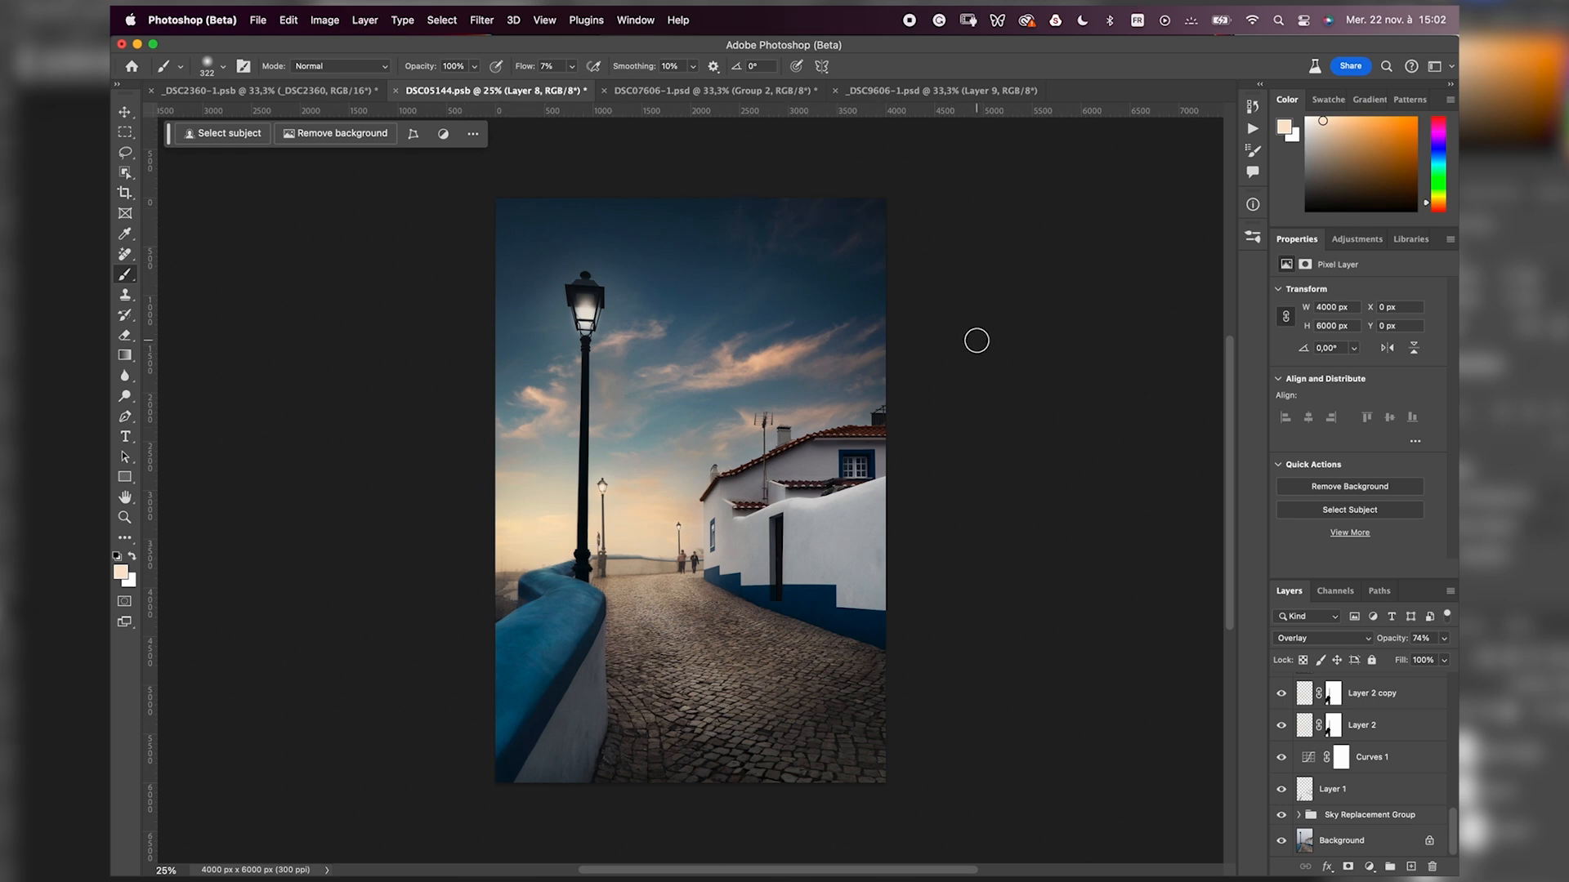
{"action": "mouse_move", "coordinate": [706, 536]}
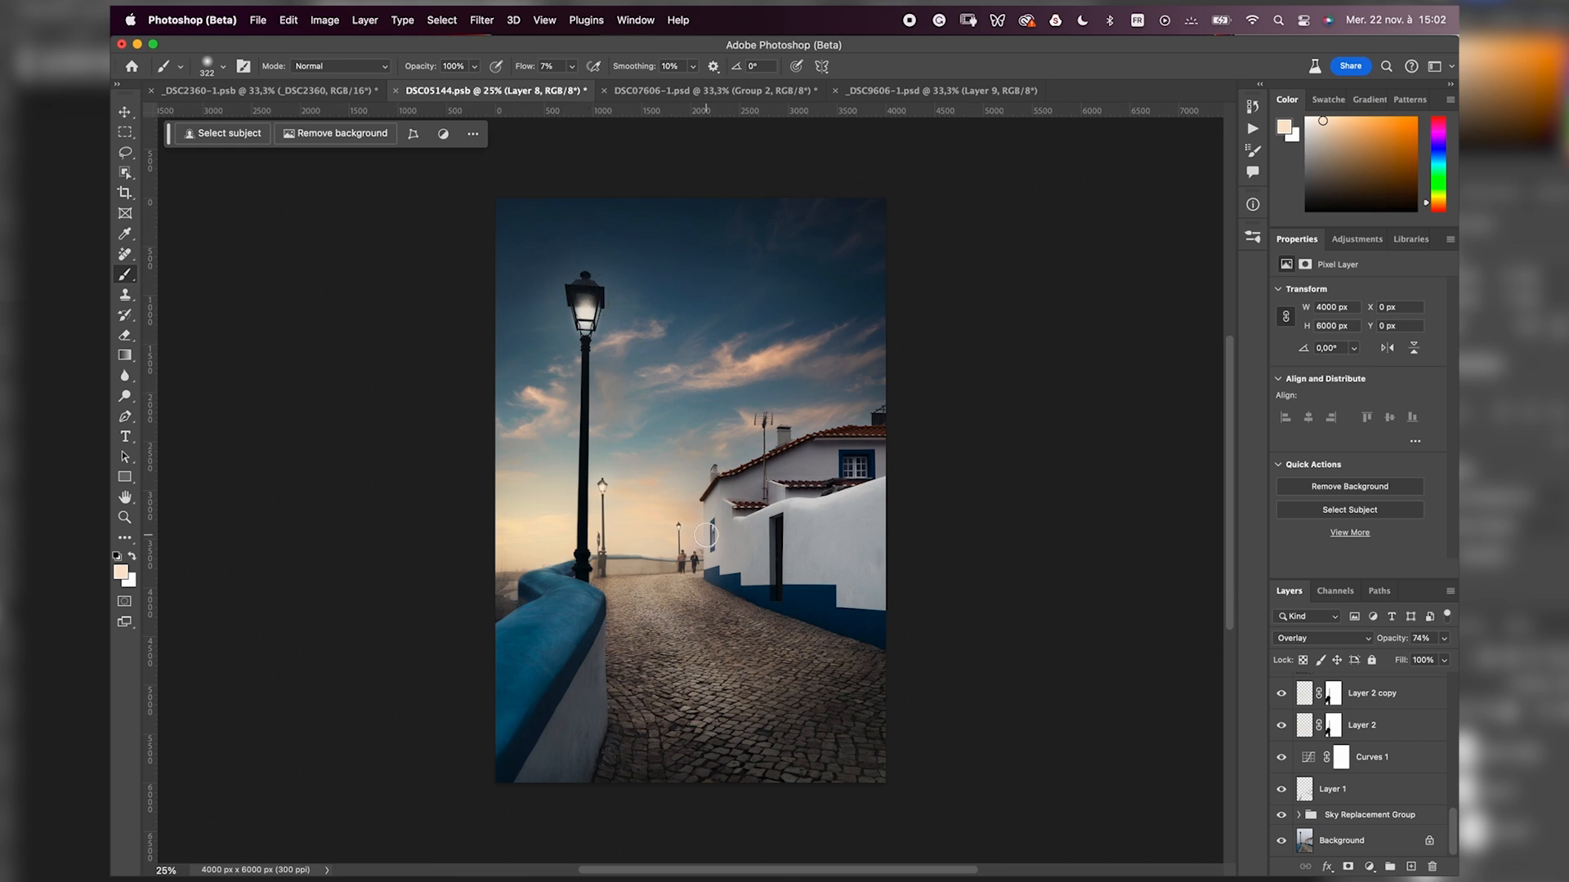
{"action": "mouse_move", "coordinate": [704, 536]}
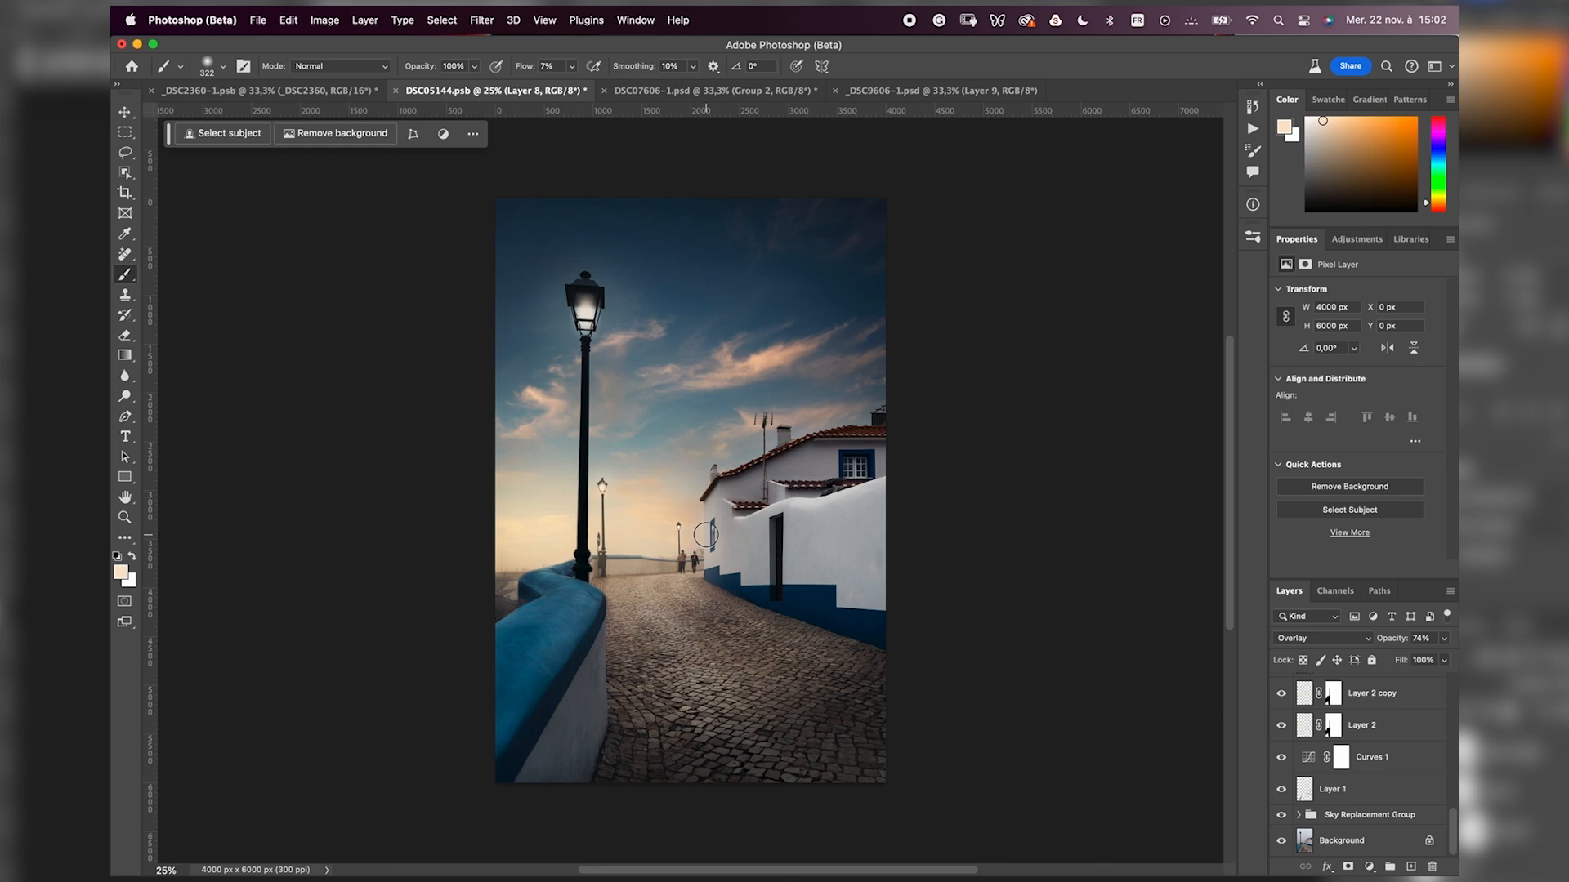
Switch to the snowy church document to show its finished night edit.
{"action": "left_click", "coordinate": [711, 90]}
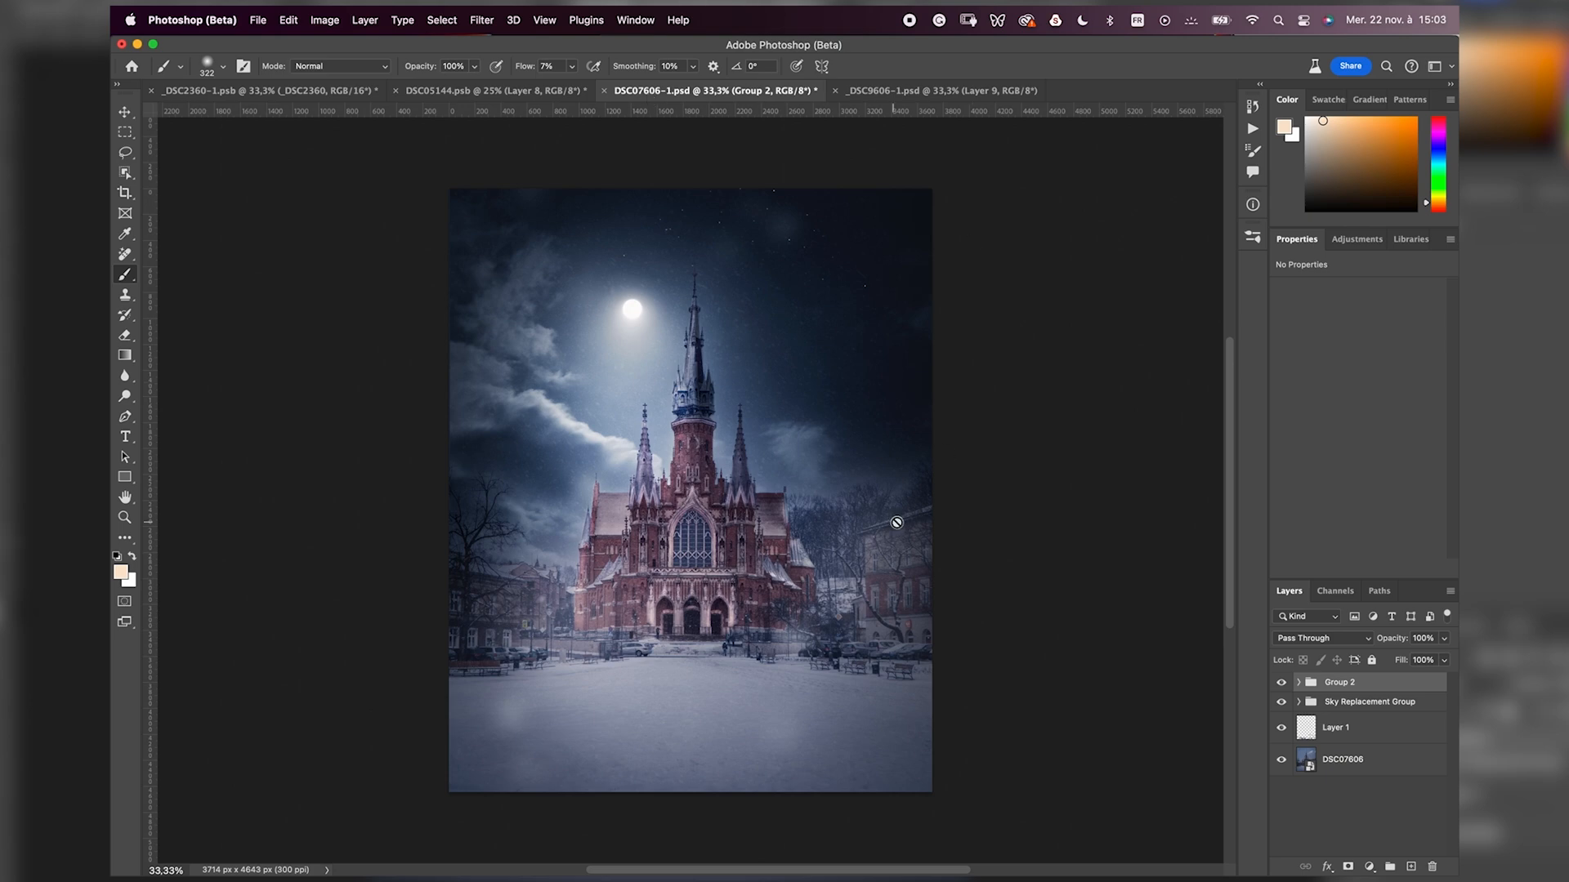
Hide and re-show the night edit layers to compare the church's before and after.
{"action": "left_click", "coordinate": [1282, 762]}
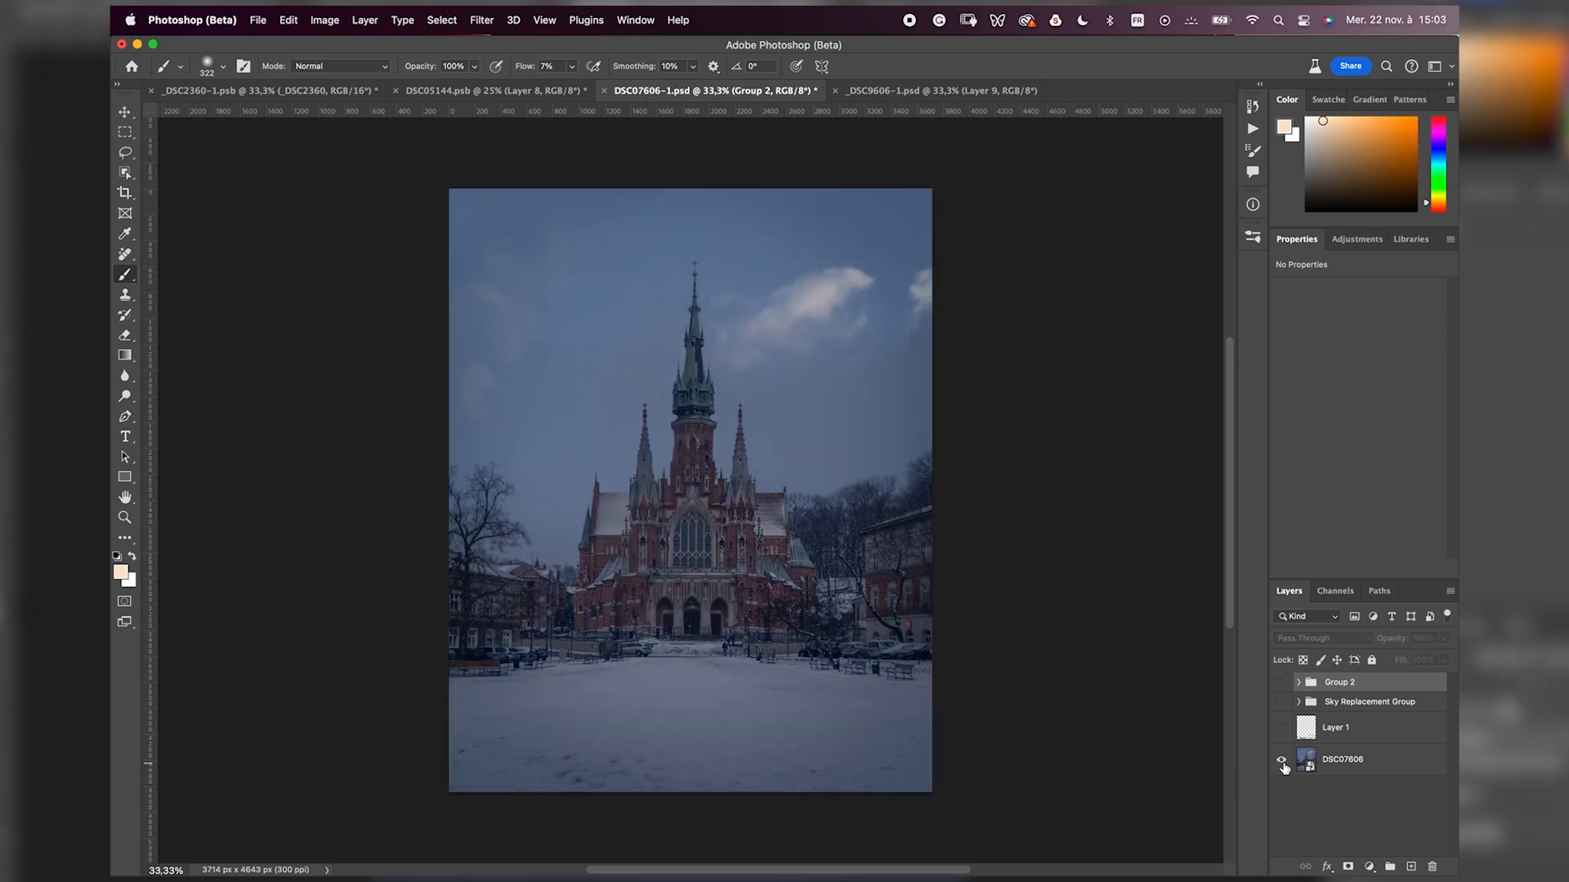
{"action": "left_click", "coordinate": [1282, 681]}
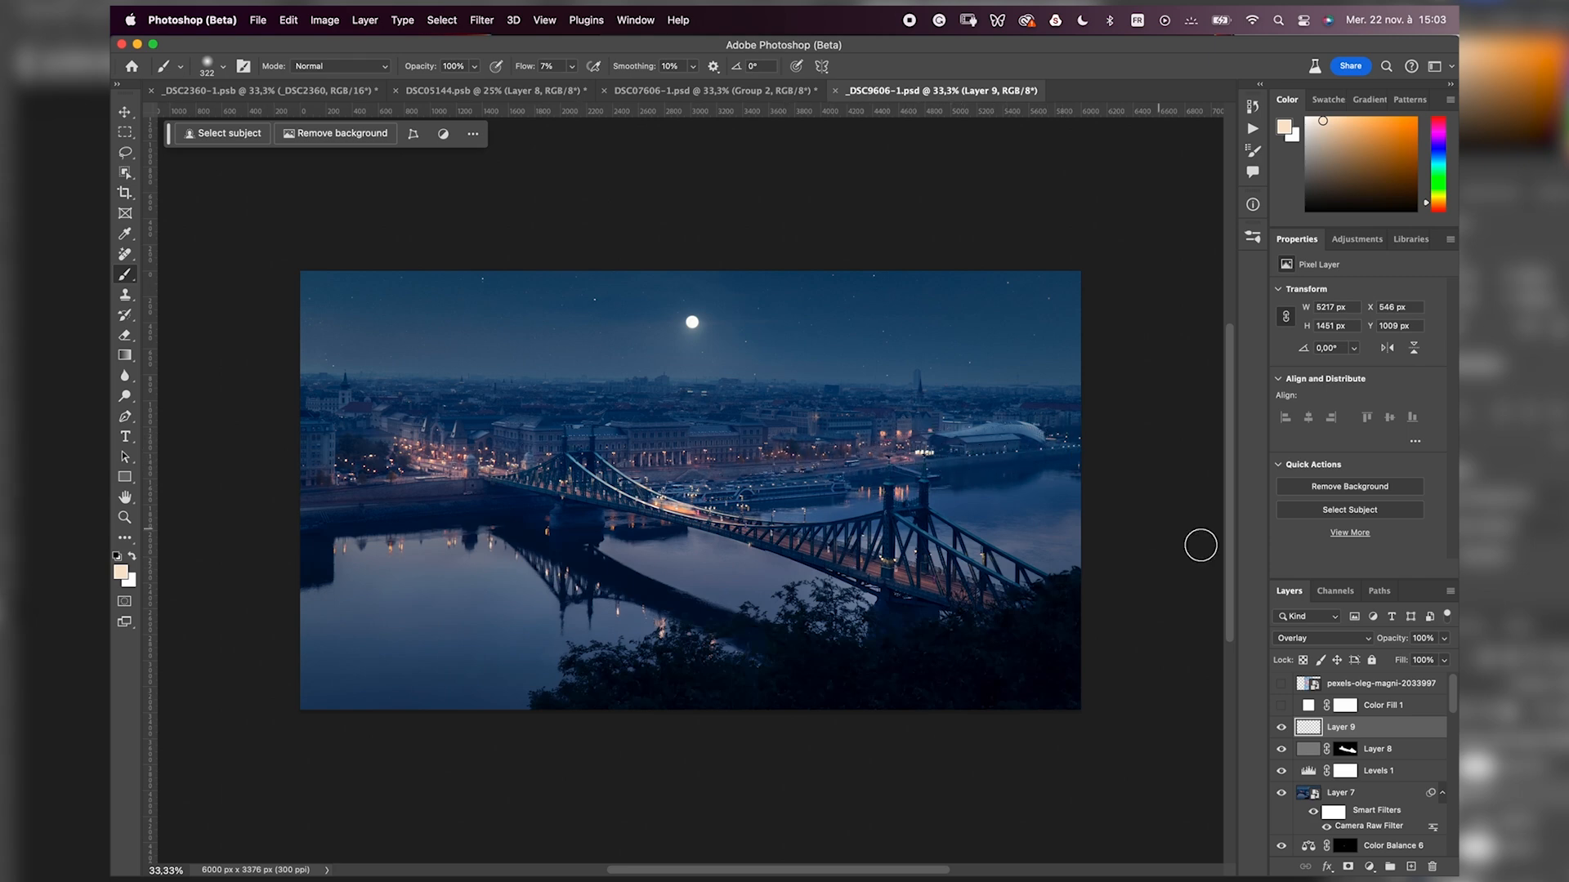
Toggle the original bridge photo layer to compare it with the night composite.
{"action": "scroll", "scroll_direction": "down", "scroll_amount": 3}
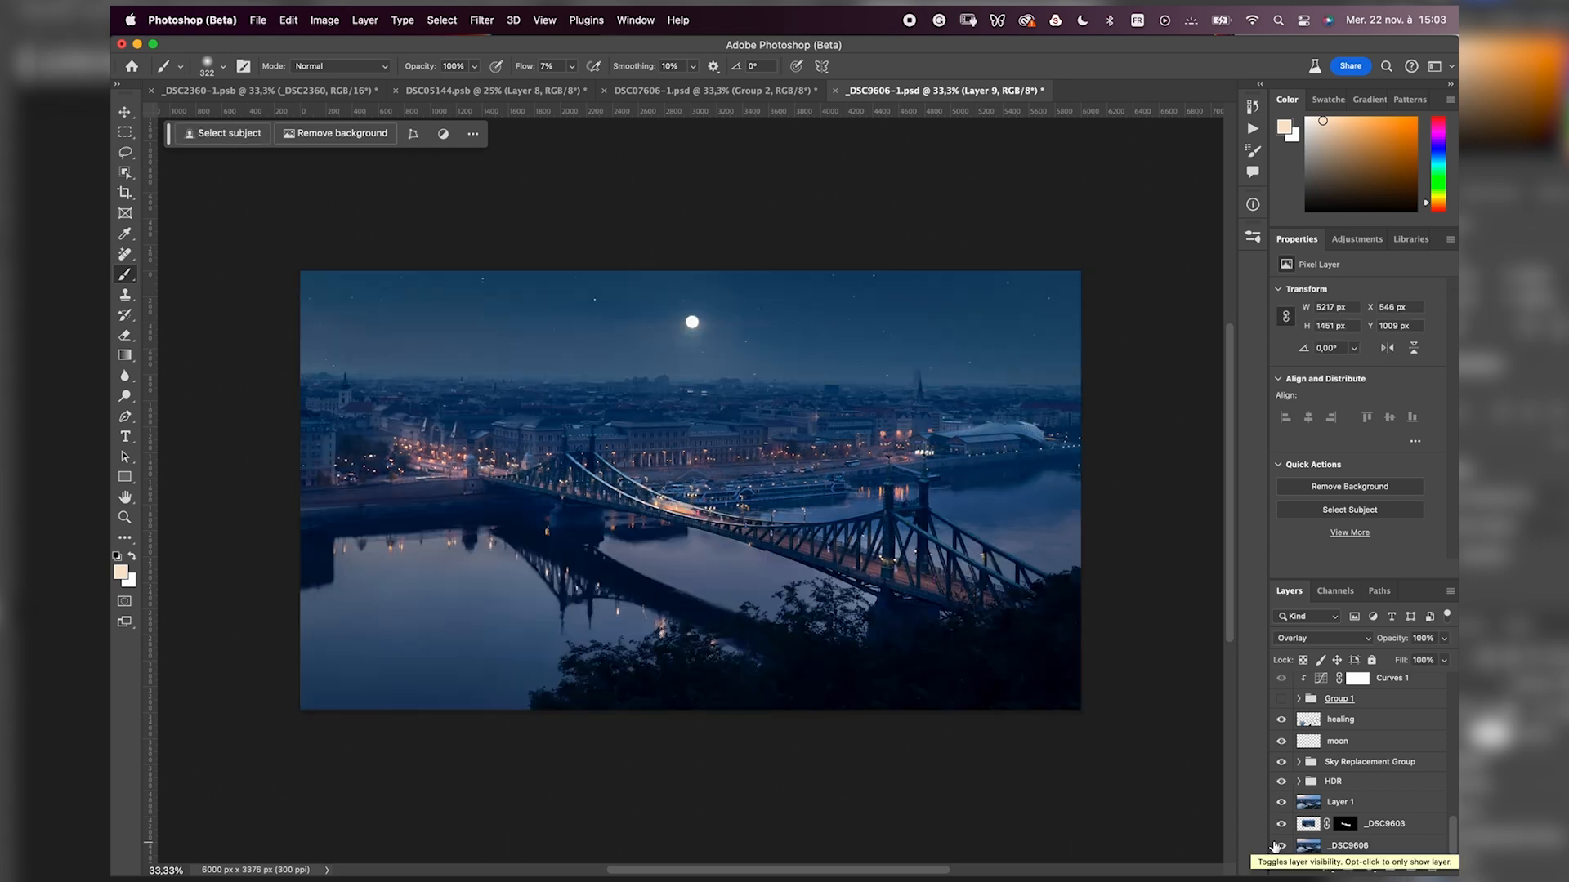
{"action": "left_click", "coordinate": [714, 90]}
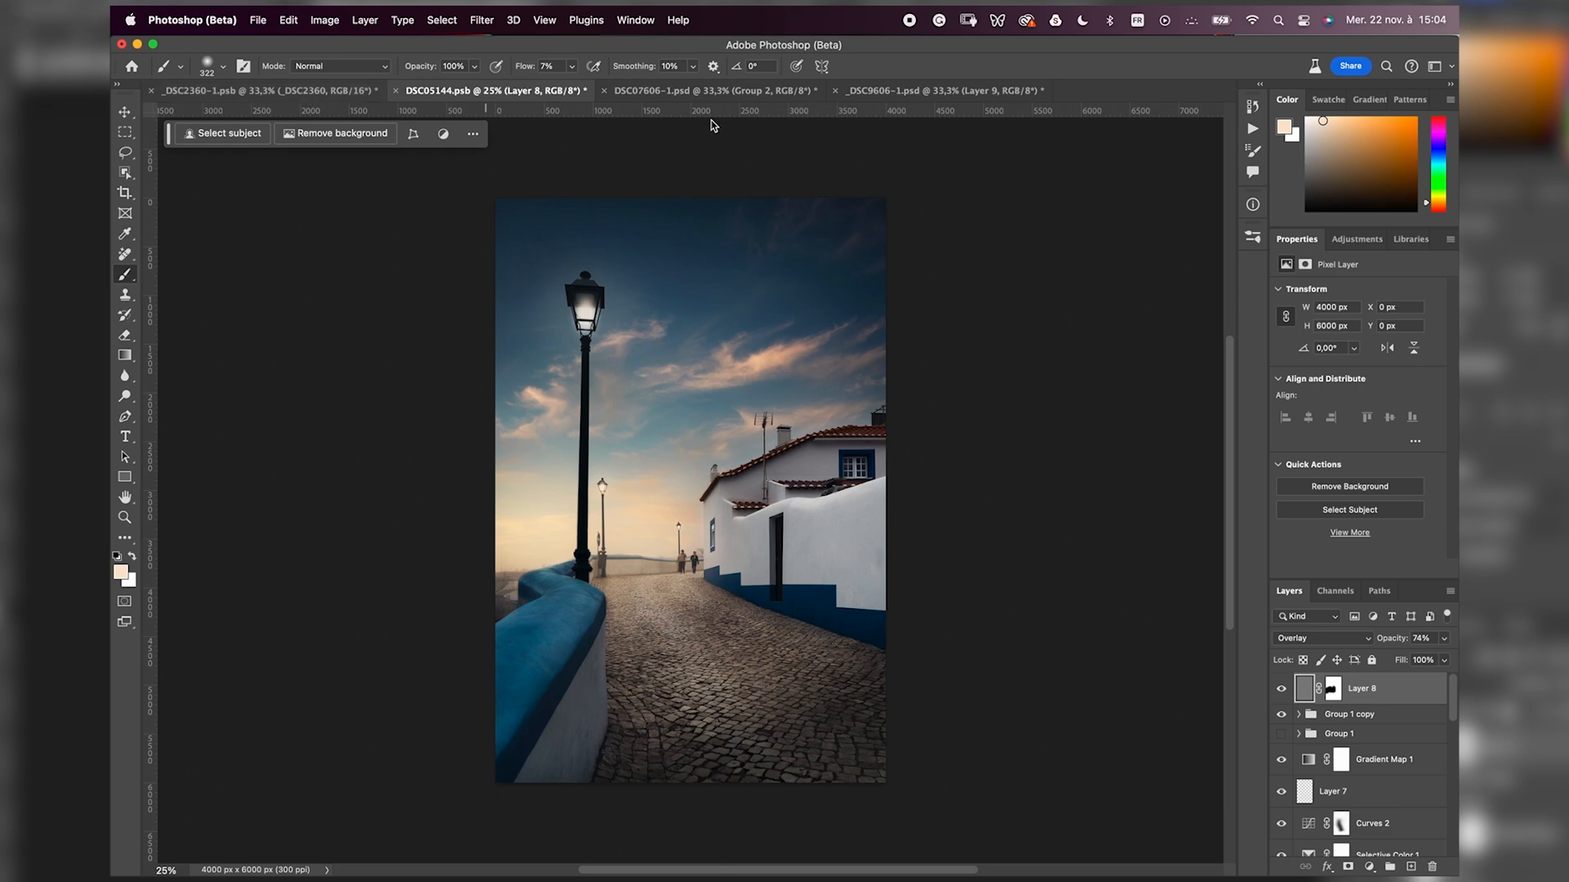
Add Color Balance and Selective Color adjustment layers to the church, then show the sunlit white-buildings photo.
{"action": "left_click", "coordinate": [714, 90]}
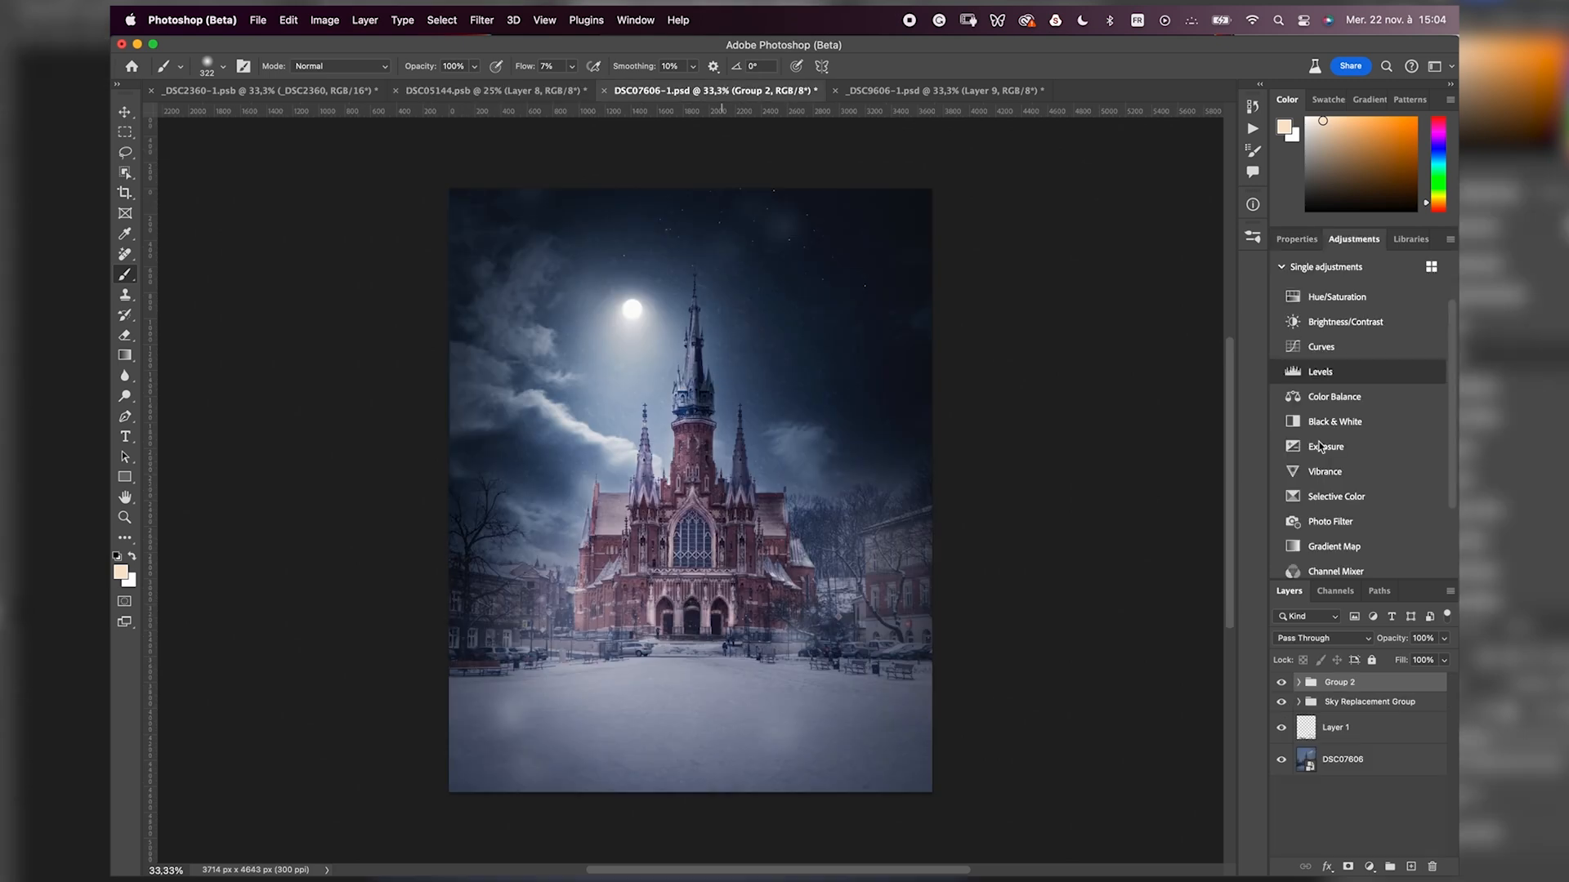
{"action": "left_click", "coordinate": [1333, 395]}
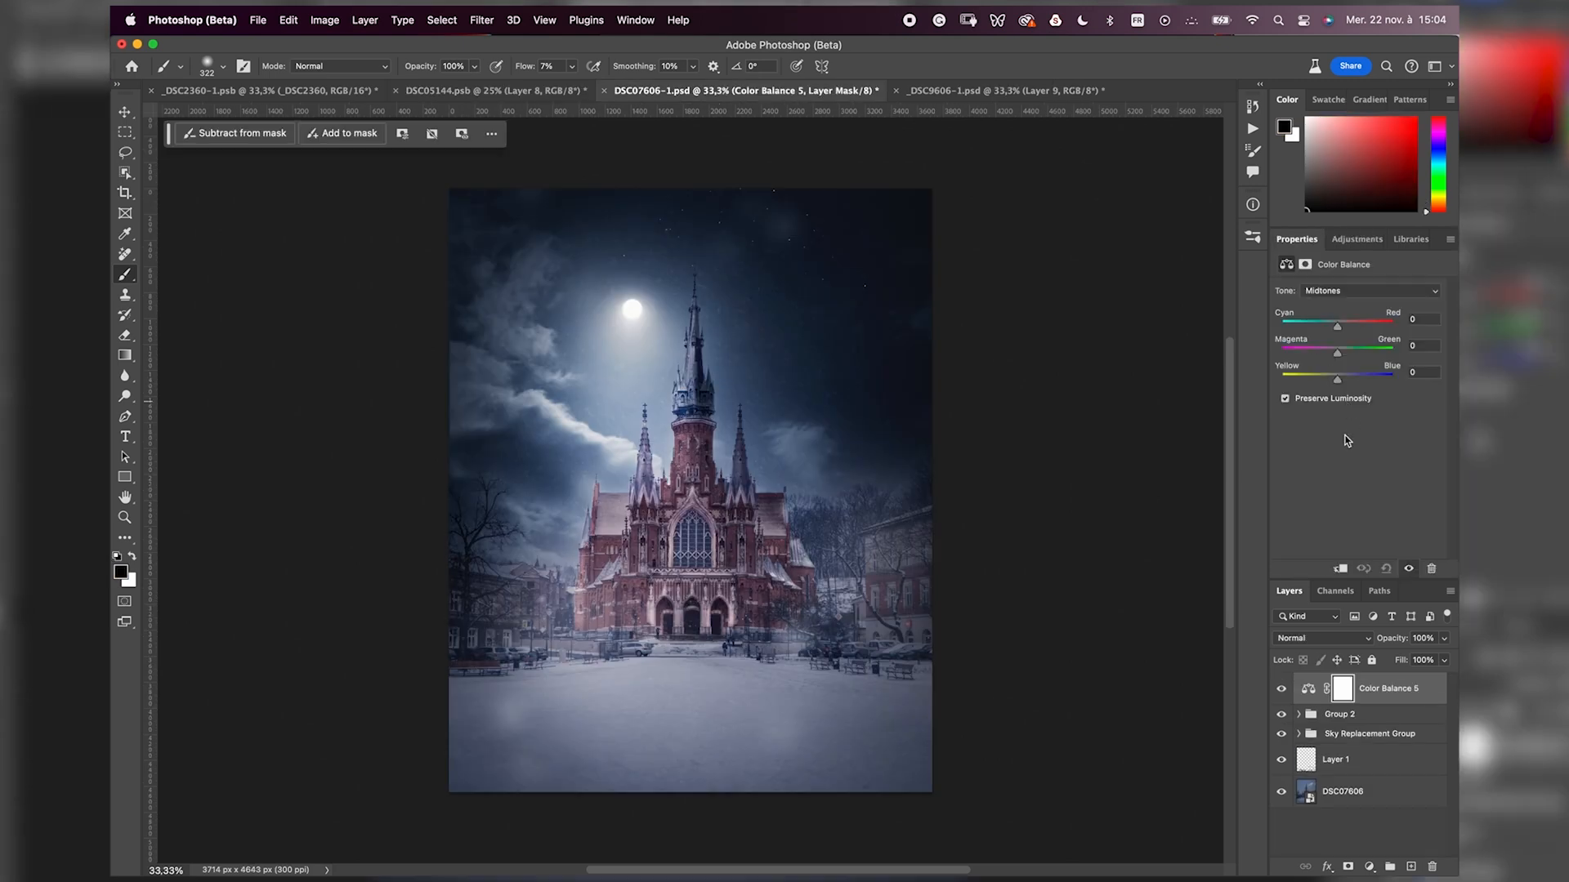
{"action": "left_click", "coordinate": [1355, 239]}
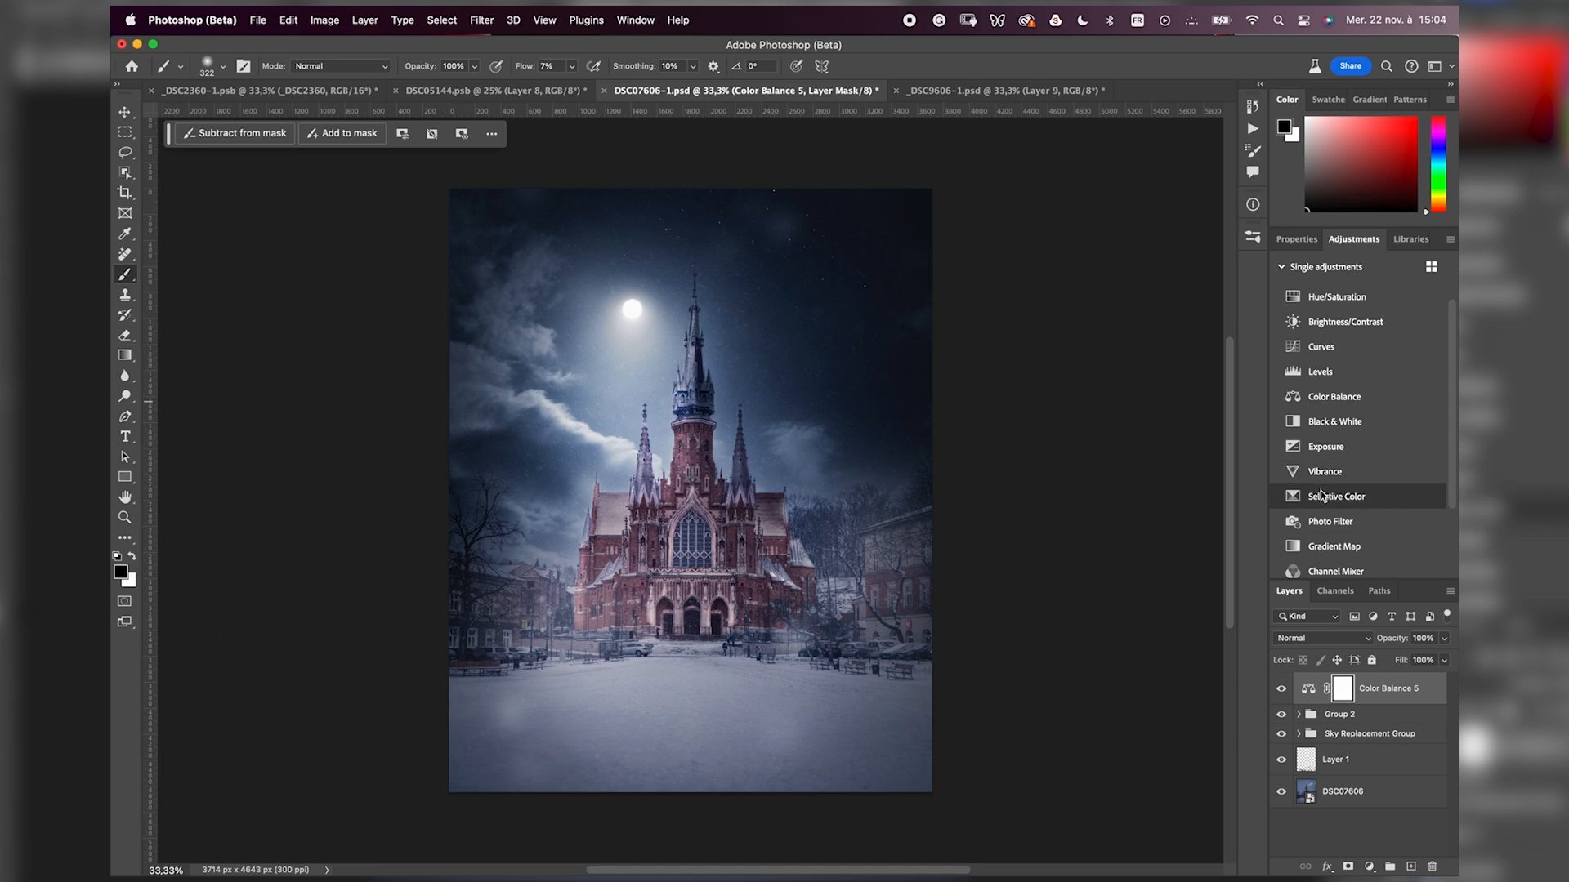
{"action": "left_click", "coordinate": [1335, 496]}
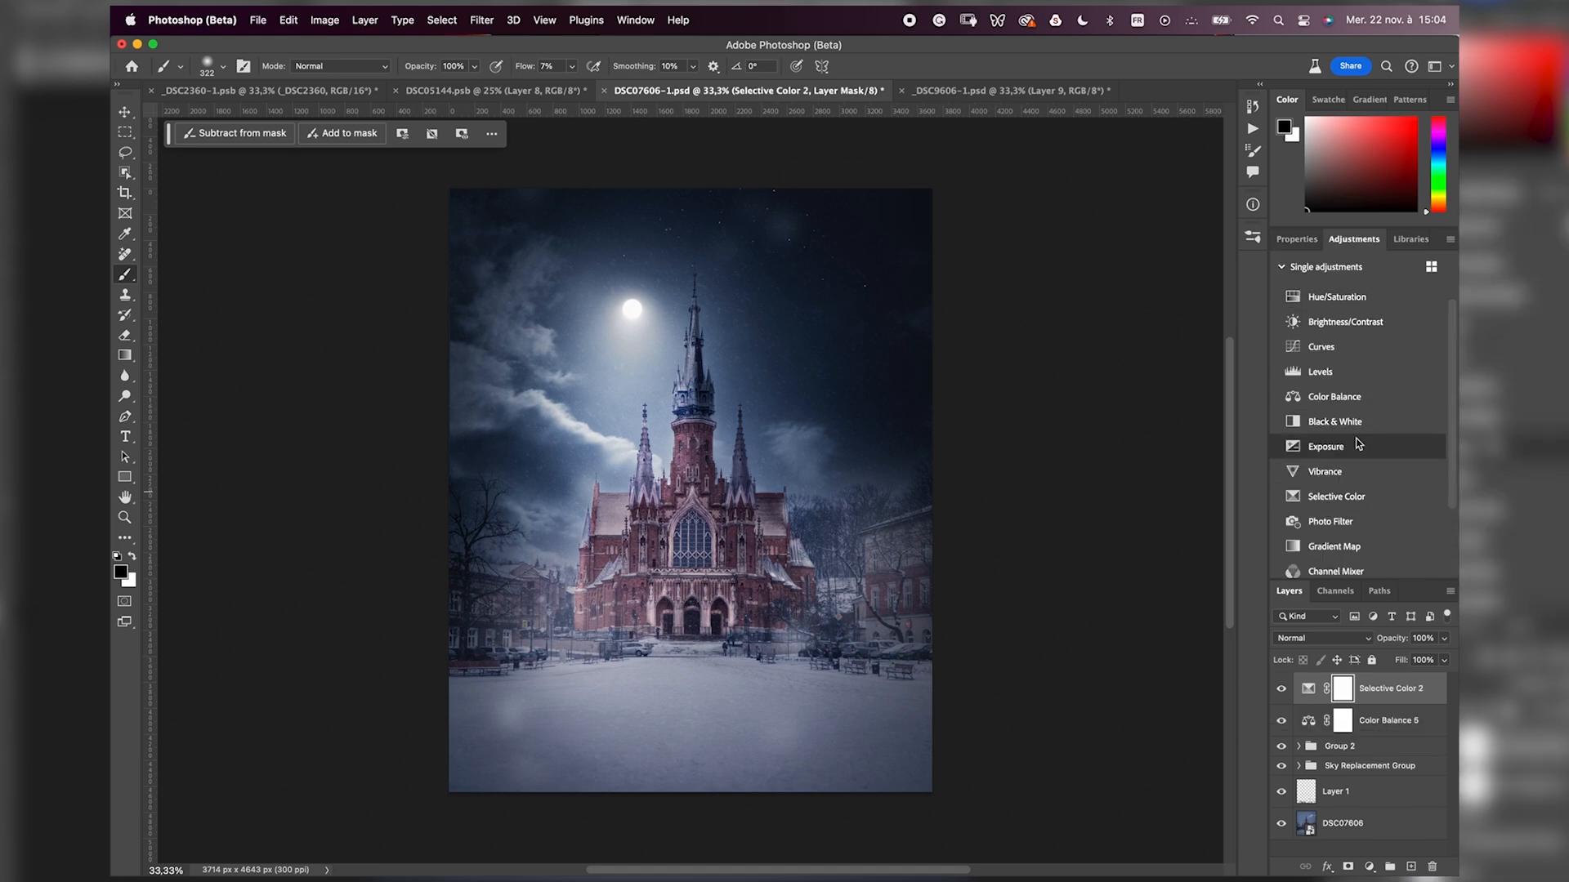
{"action": "scroll", "scroll_direction": "down", "scroll_amount": 3}
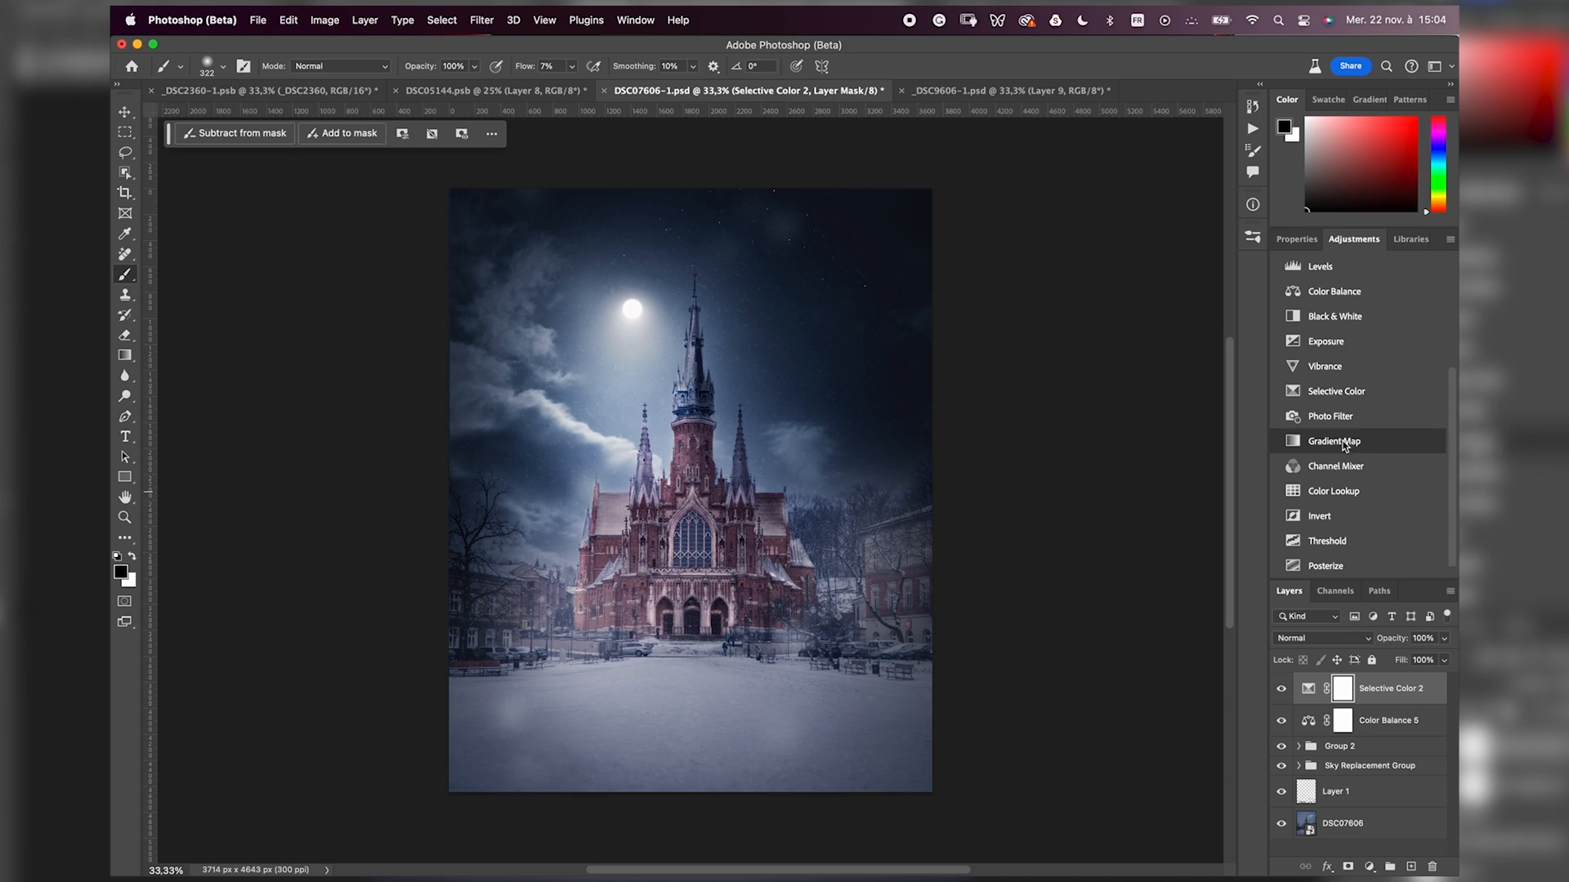
{"action": "mouse_move", "coordinate": [1334, 441]}
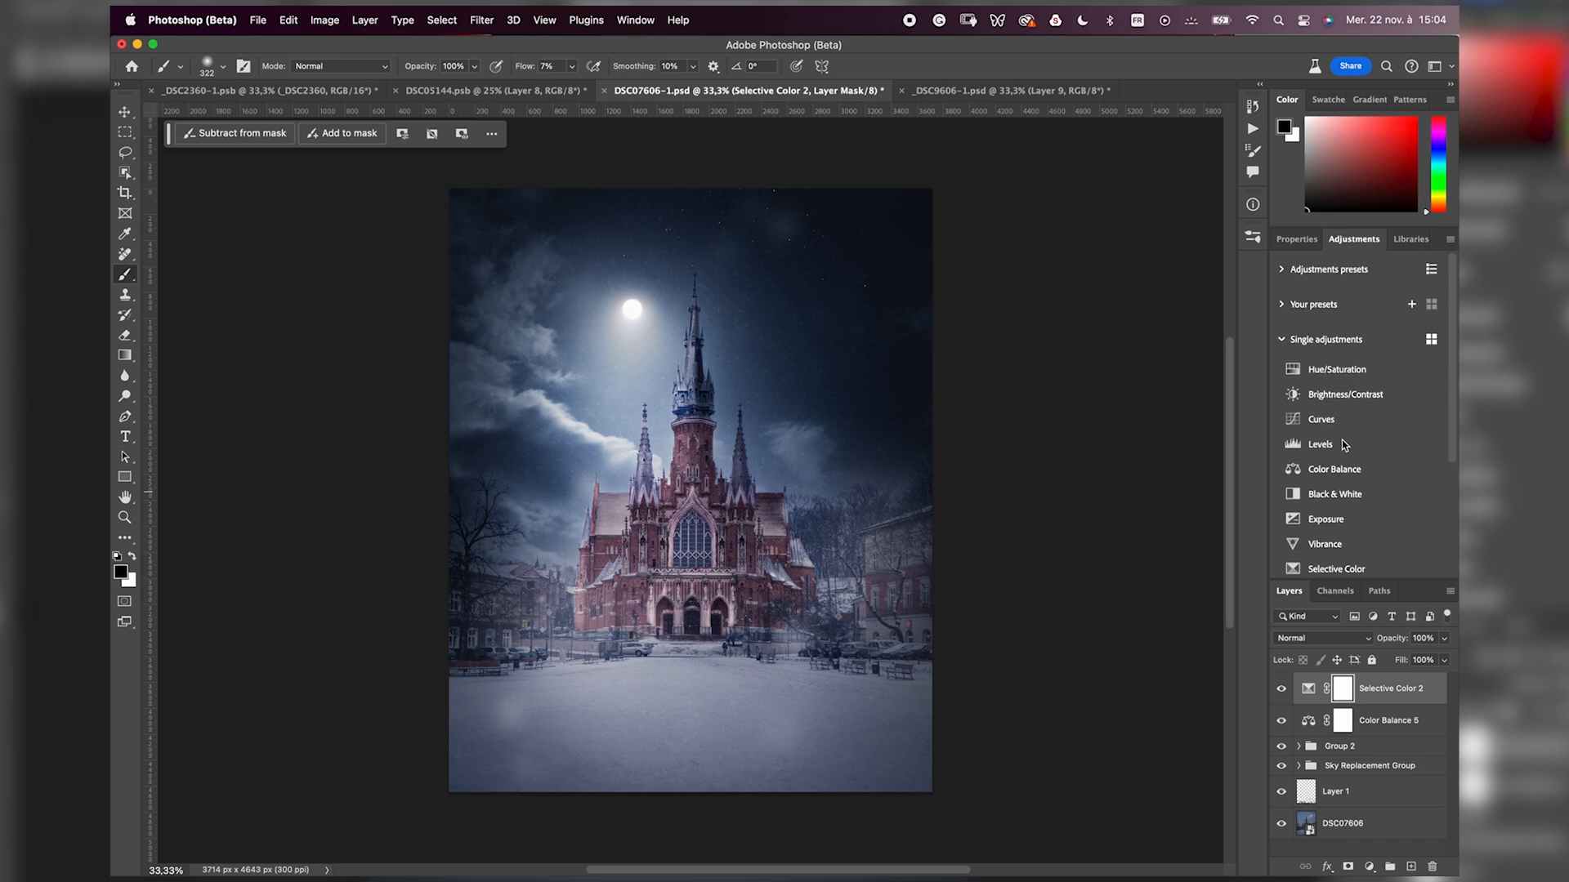
{"action": "mouse_move", "coordinate": [585, 131]}
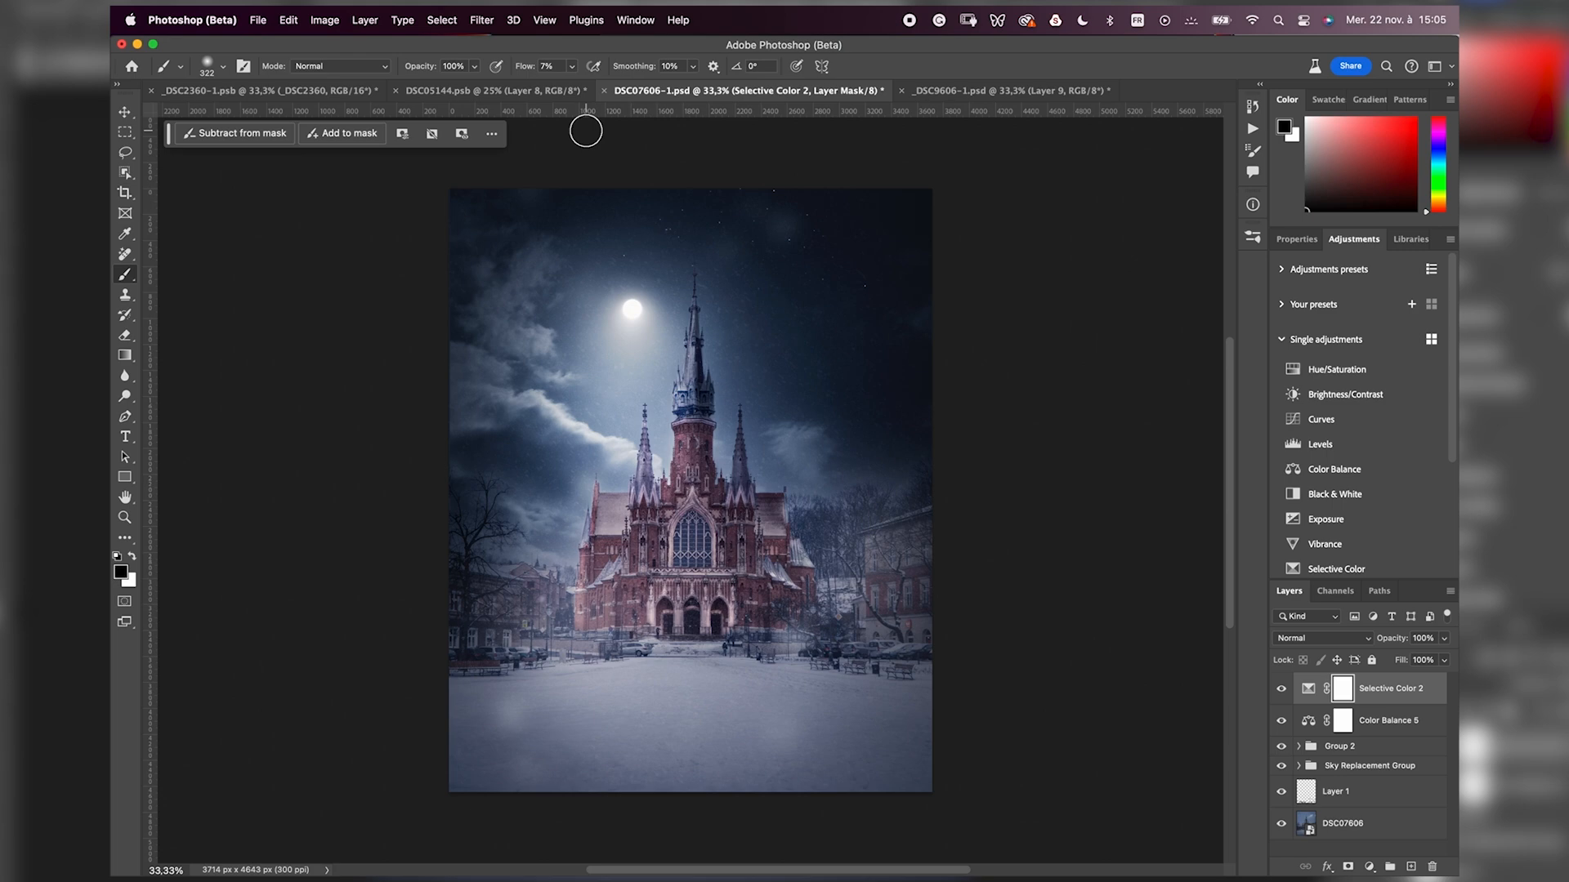
{"action": "left_click", "coordinate": [264, 90]}
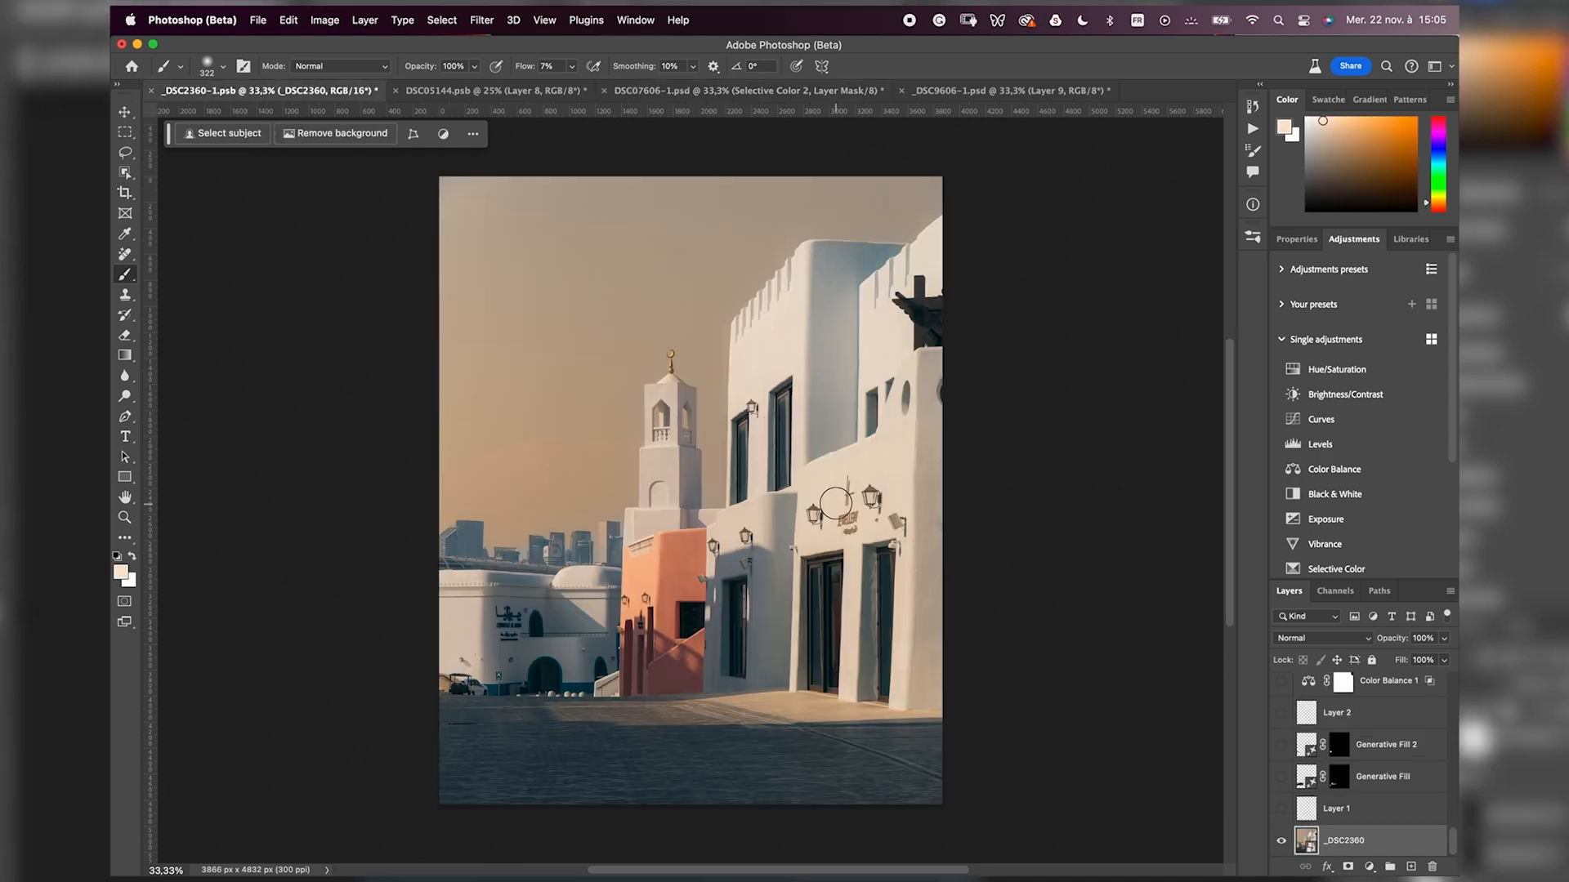
{"action": "mouse_move", "coordinate": [963, 523]}
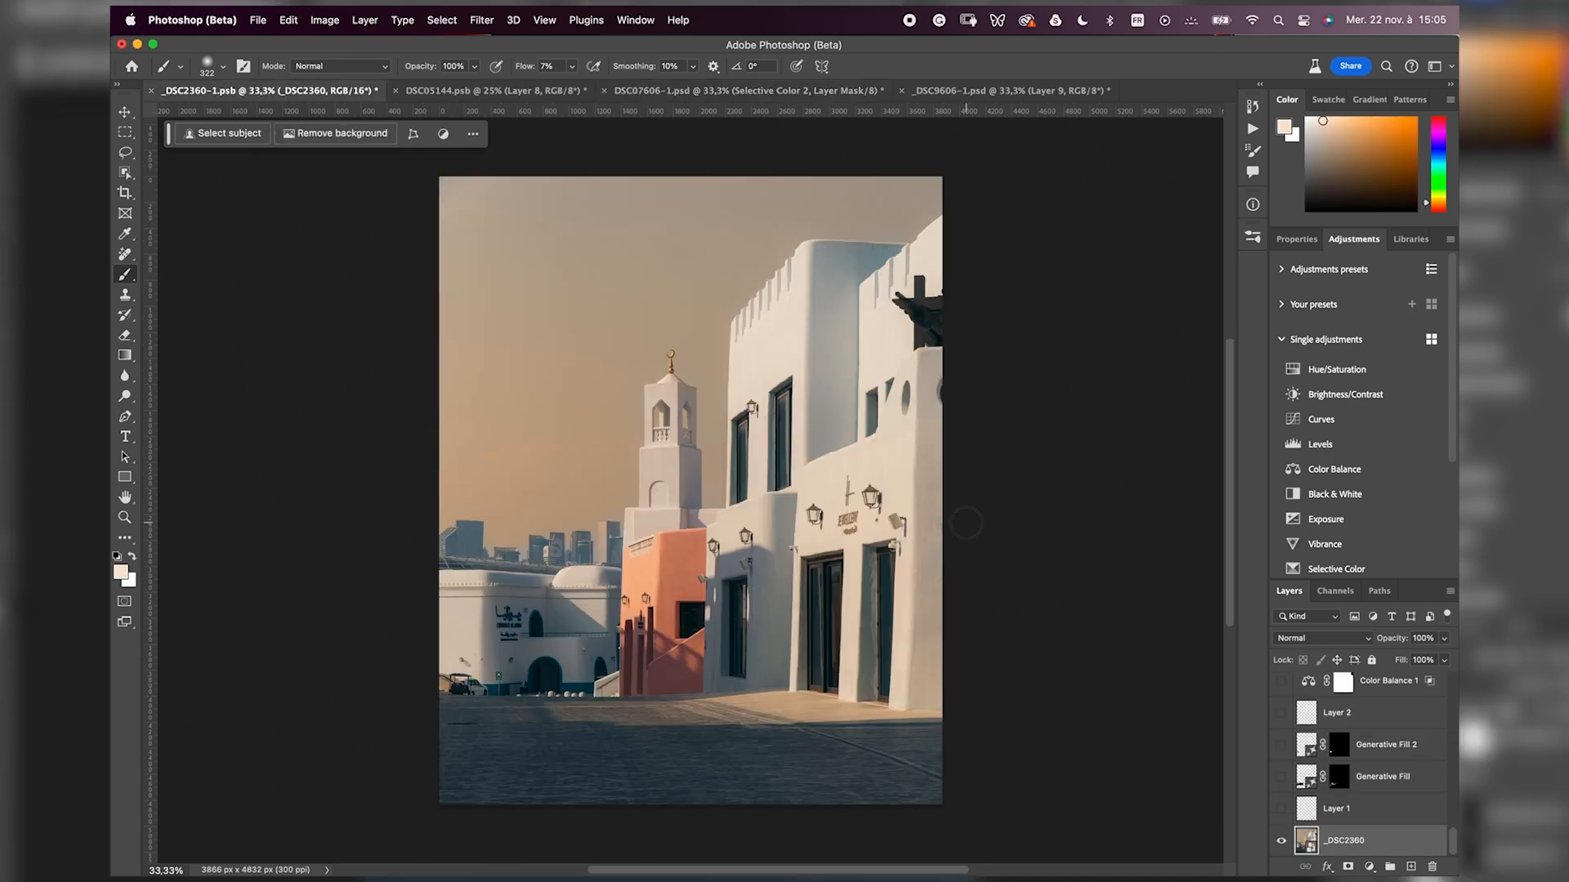
Solo the street photo's foggy Background layer, restore the night version, then return to the church photo.
{"action": "left_click", "coordinate": [484, 90]}
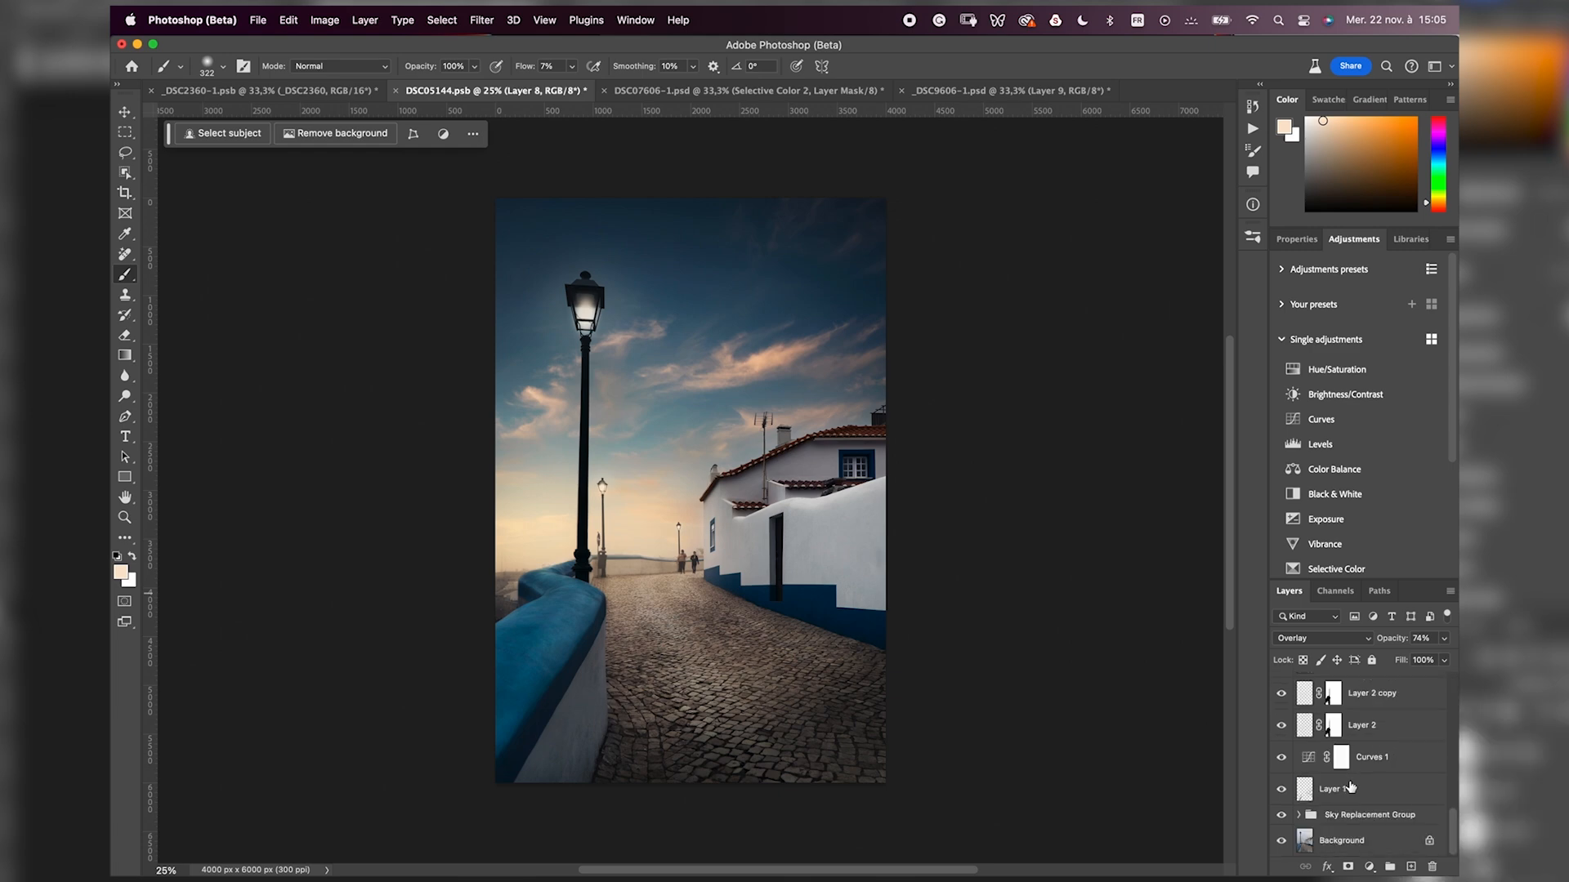
{"action": "left_click", "coordinate": [1281, 840]}
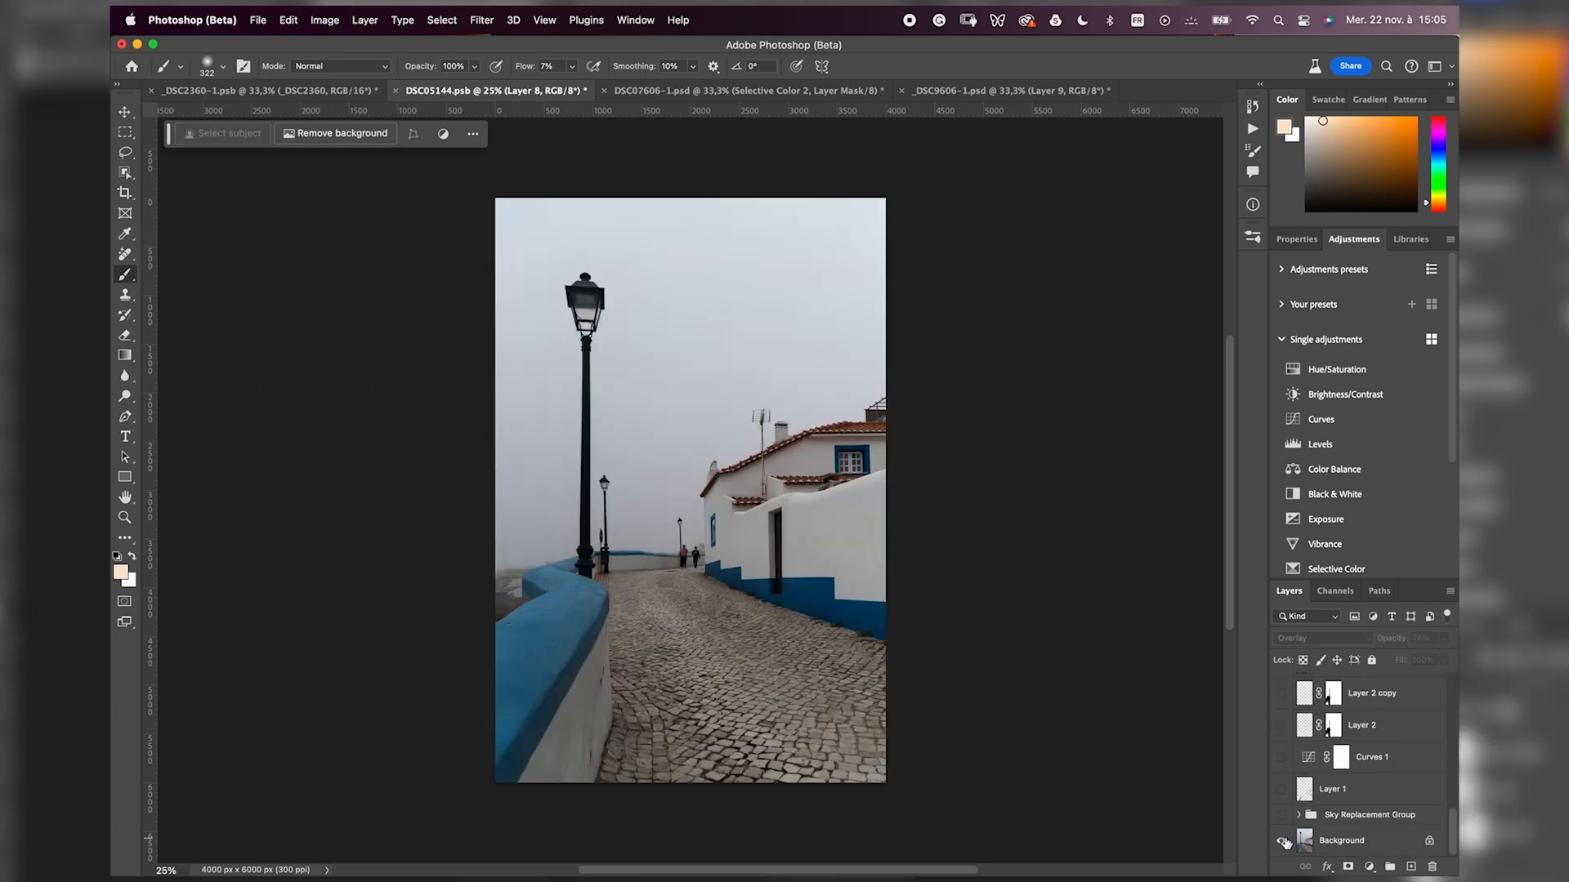
{"action": "mouse_move", "coordinate": [1284, 840]}
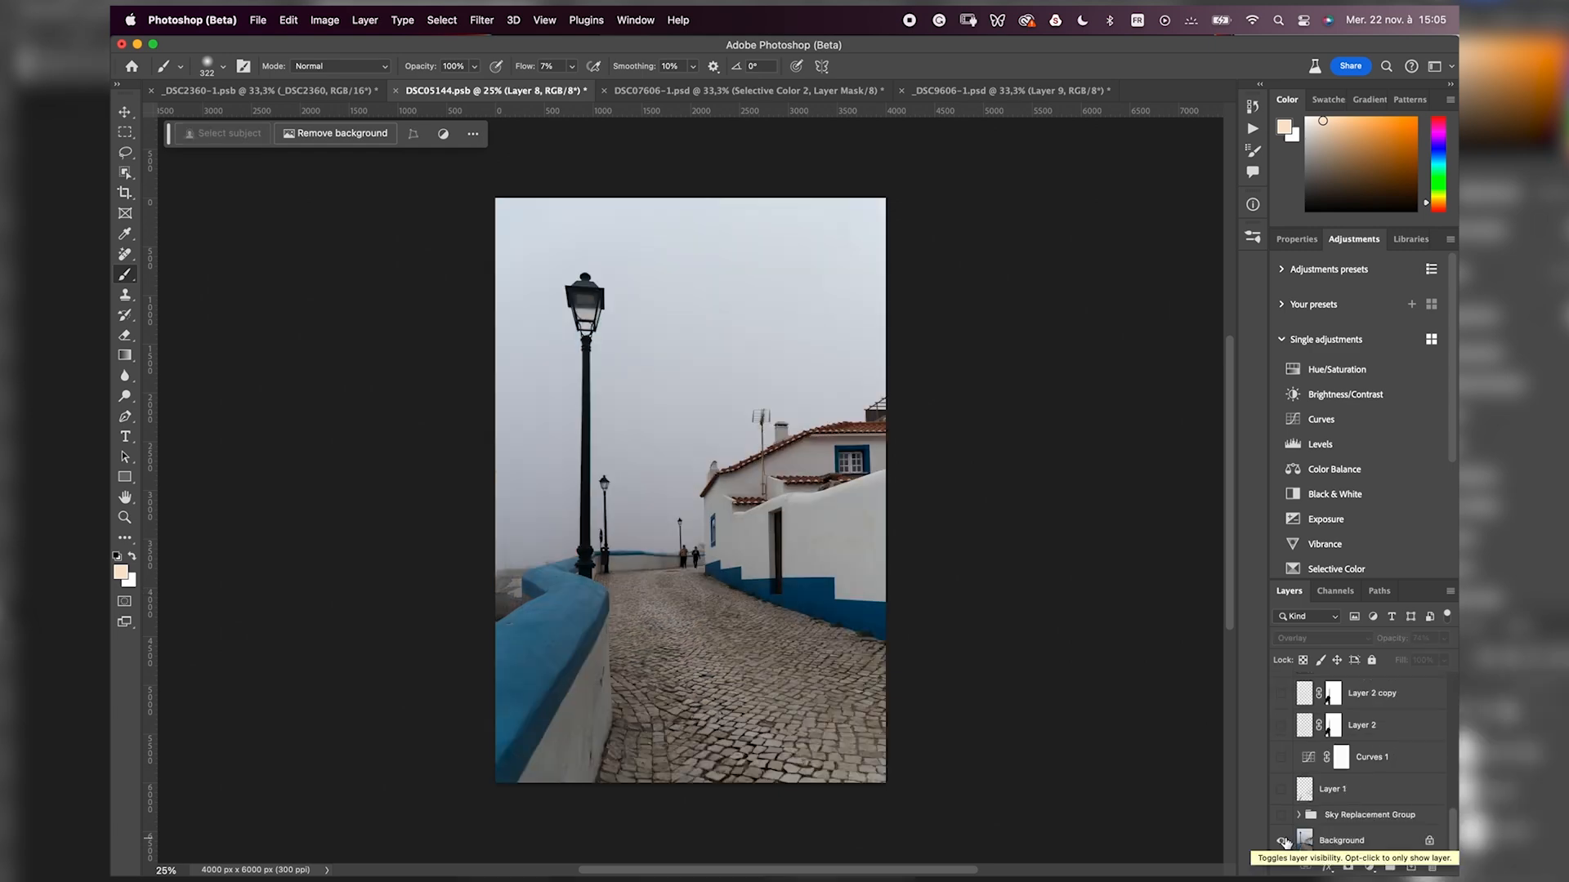
{"action": "left_click", "coordinate": [1281, 840]}
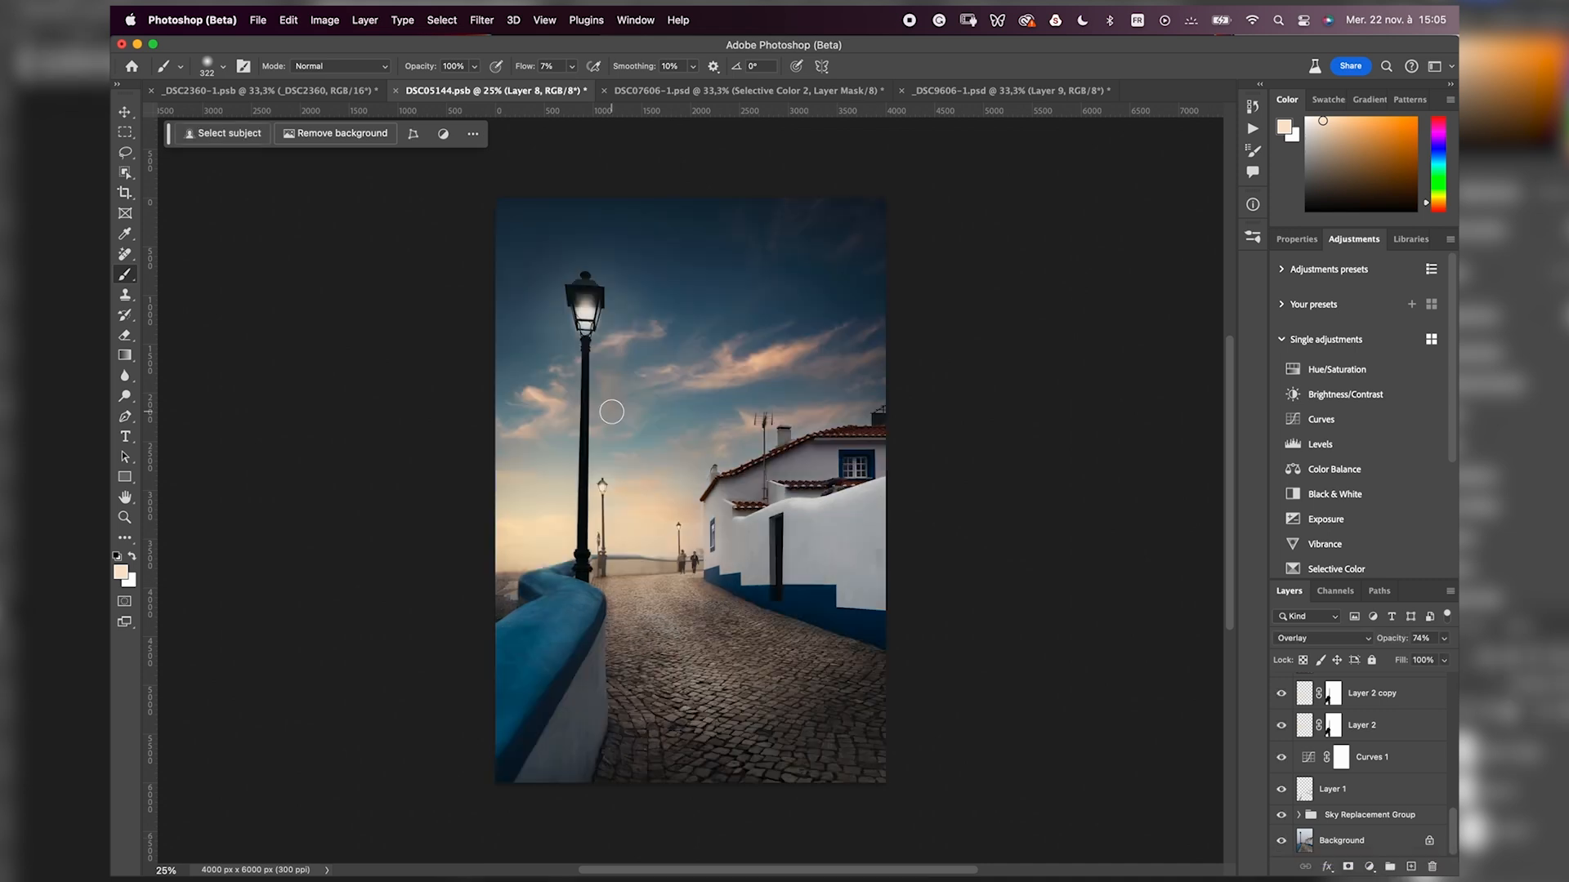
{"action": "mouse_move", "coordinate": [577, 333]}
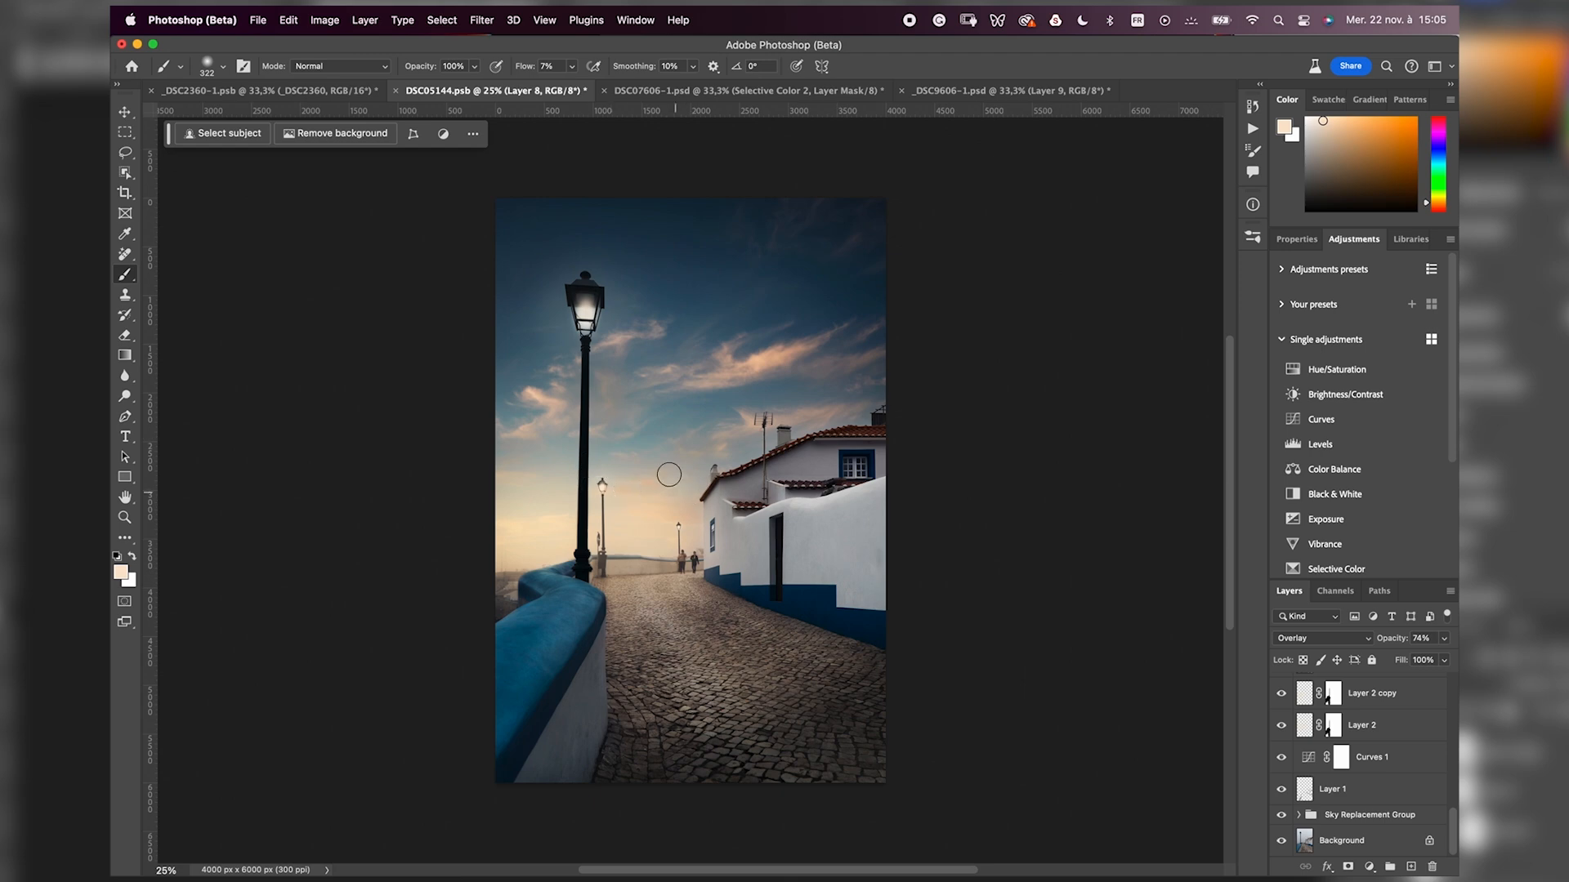
{"action": "left_click", "coordinate": [746, 89]}
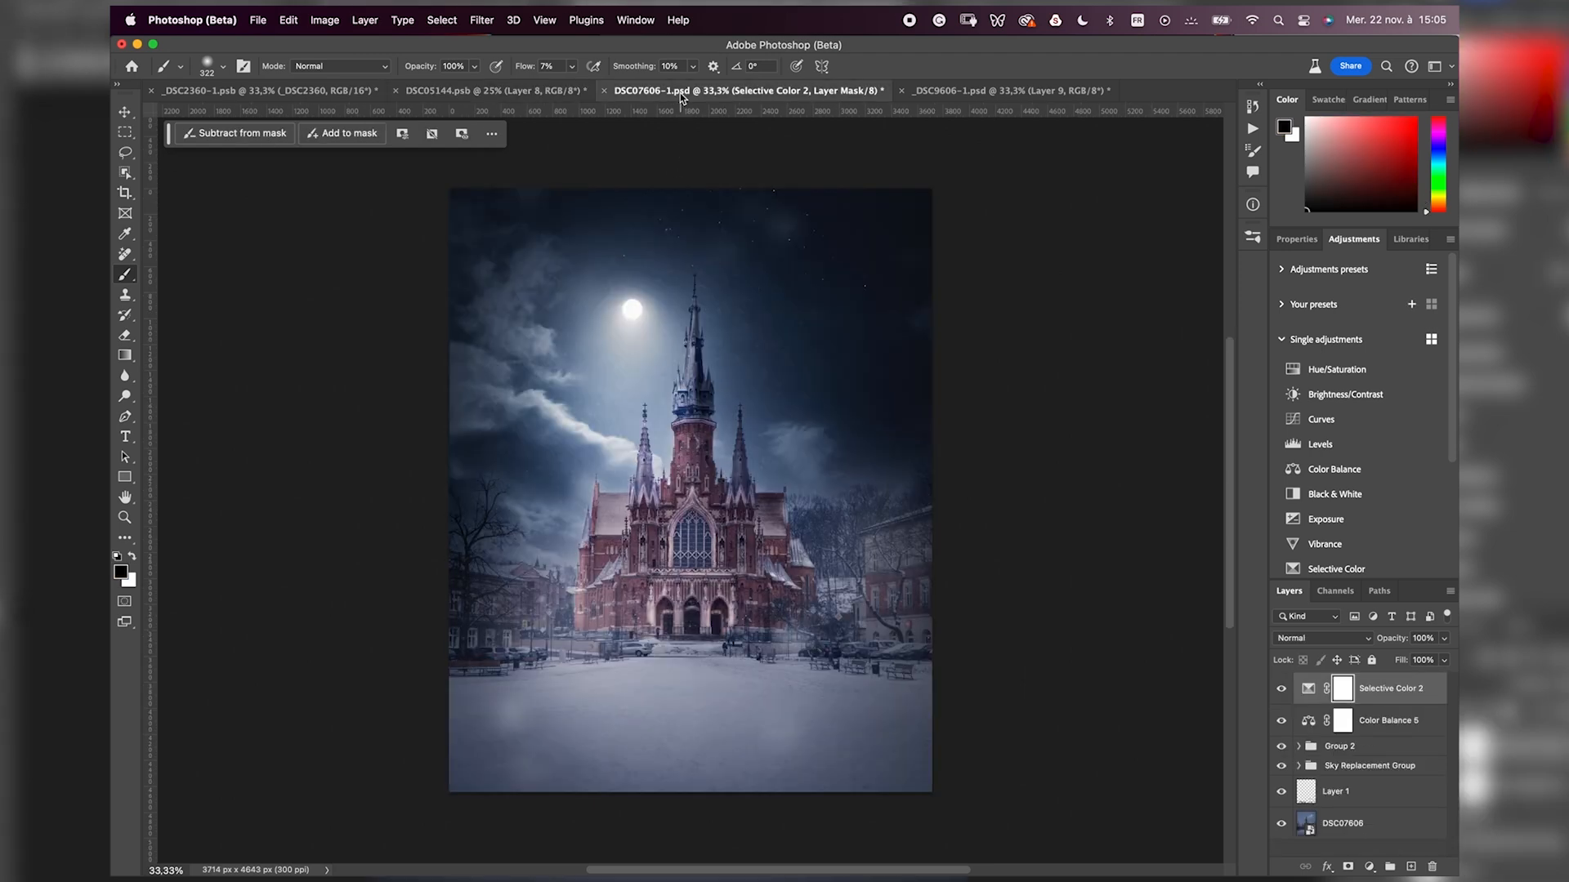
{"action": "mouse_move", "coordinate": [661, 378]}
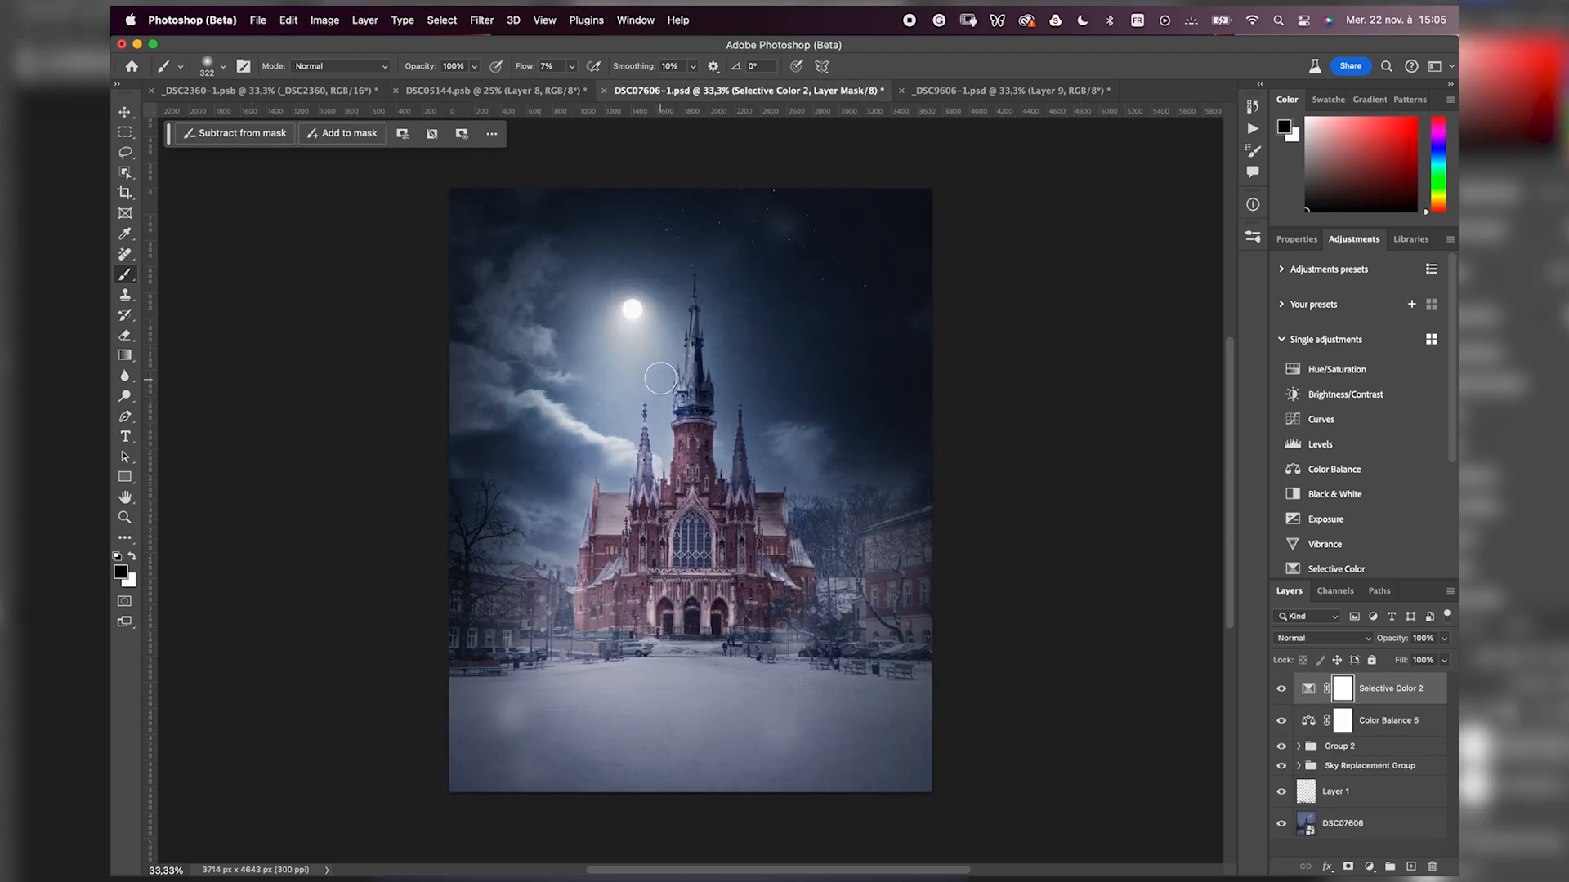